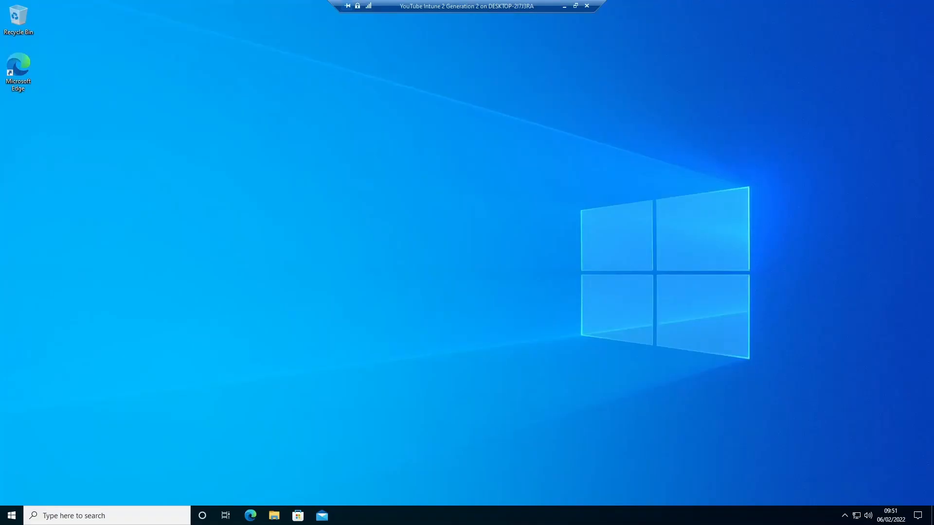
mouse_move(235, 219)
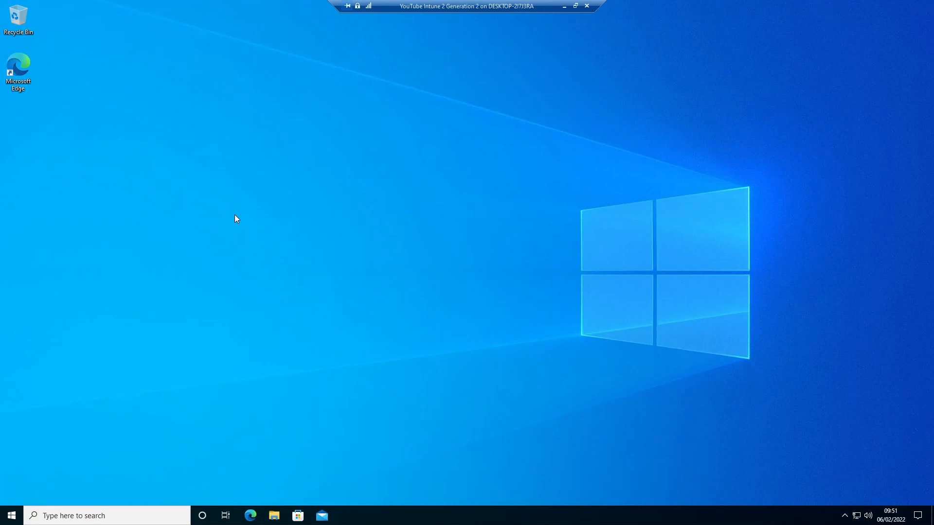
mouse_move(59, 463)
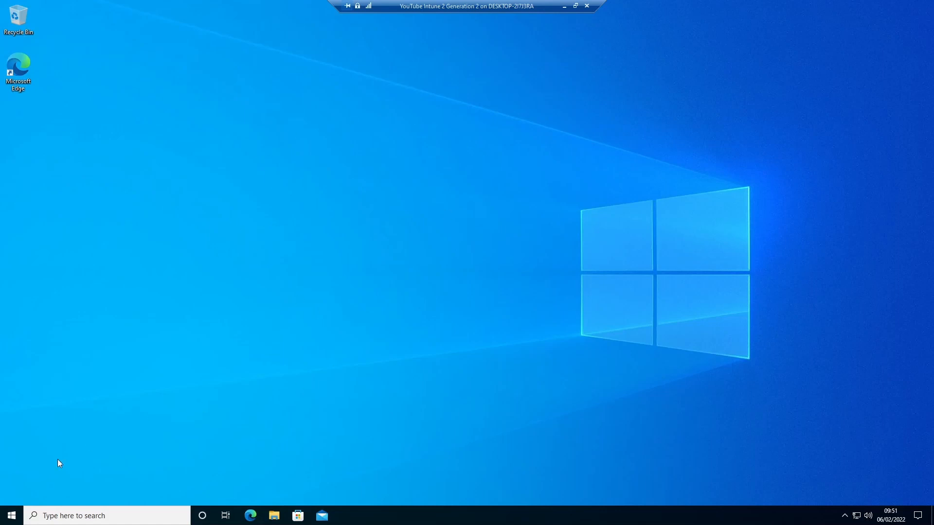
Launch Company Portal from the Start menu to see that no apps are published yet.
left_click(10, 516)
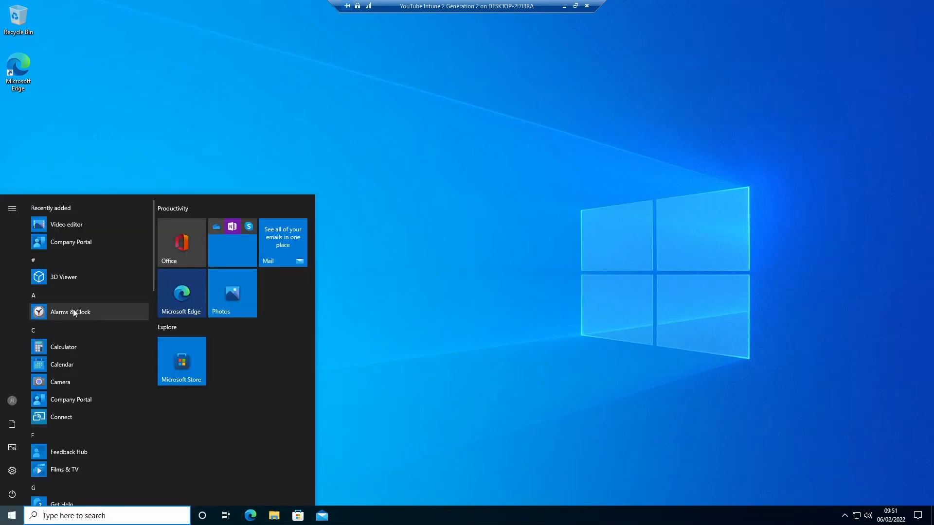
mouse_move(80, 244)
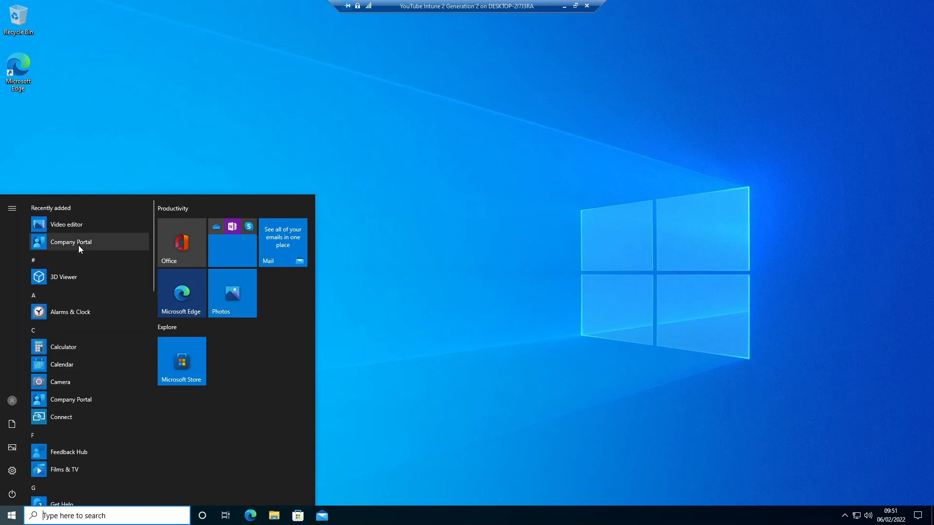
left_click(70, 242)
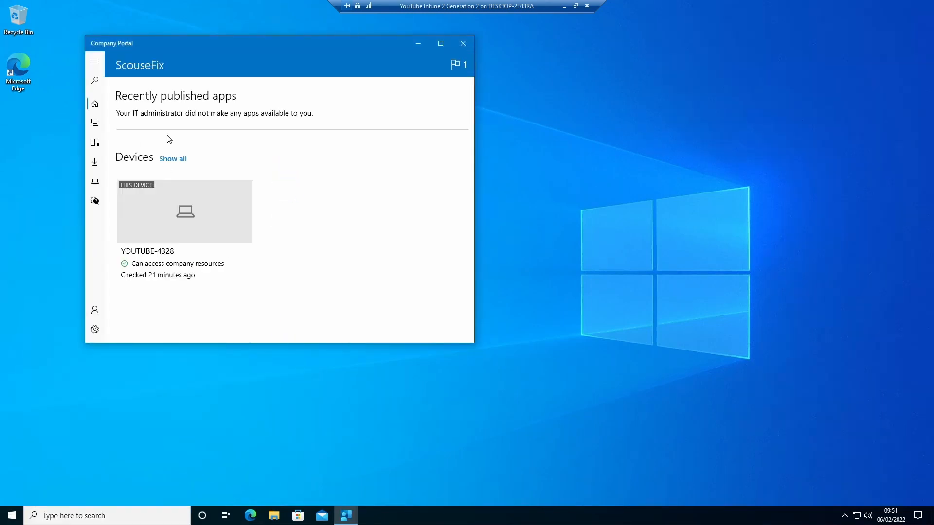
mouse_move(375, 439)
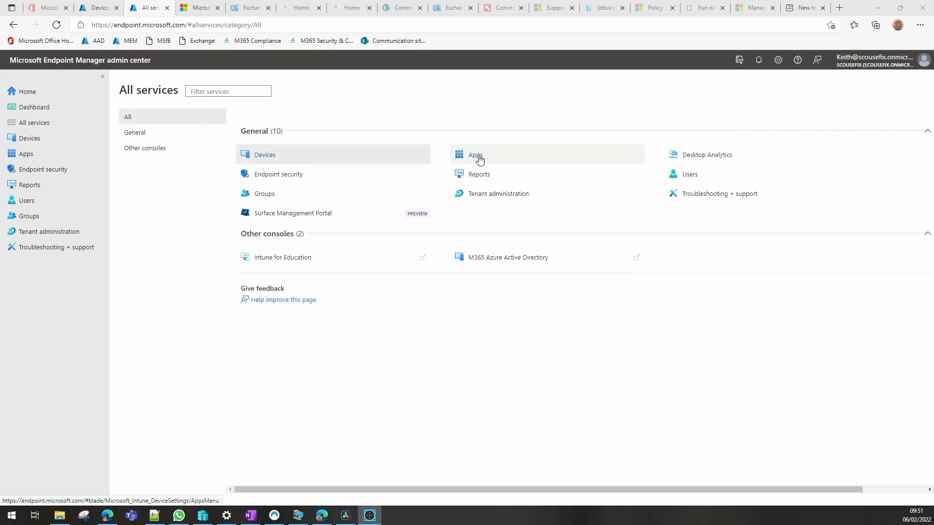
Go to Apps > Windows and begin adding a new app.
left_click(475, 154)
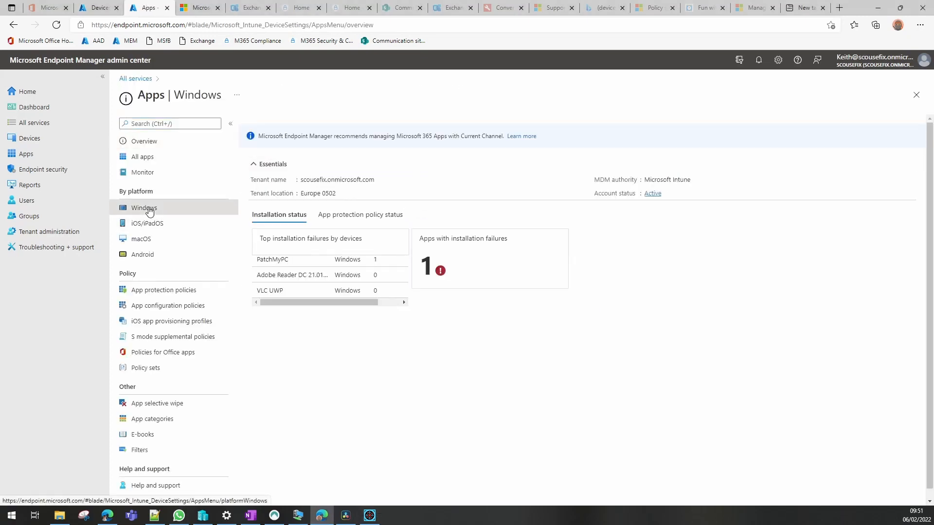
left_click(144, 209)
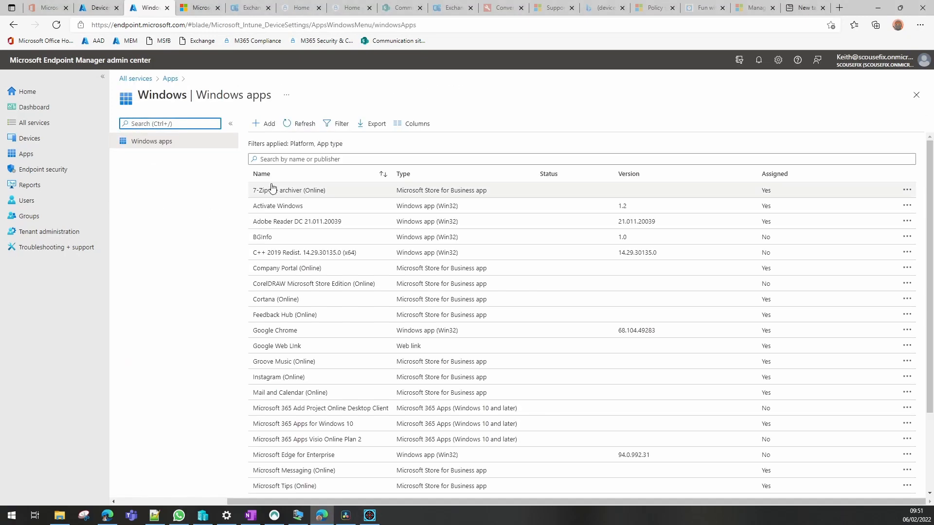
left_click(264, 123)
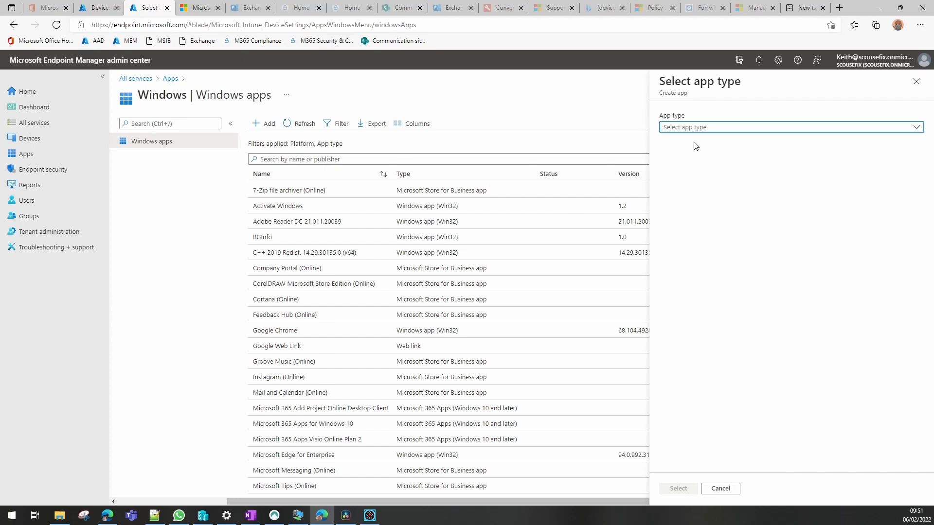
Choose the Microsoft 365 Apps (Windows 10 and later) app type and confirm it.
left_click(789, 126)
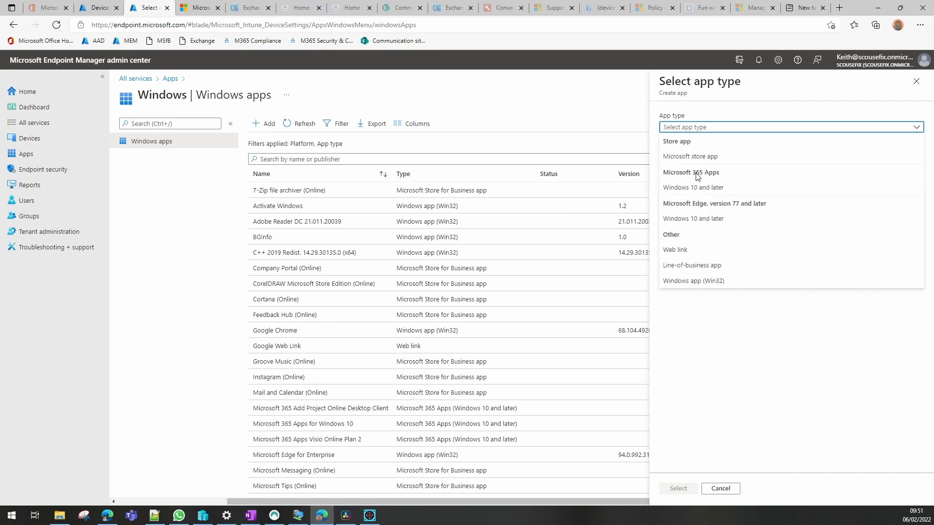
mouse_move(694, 187)
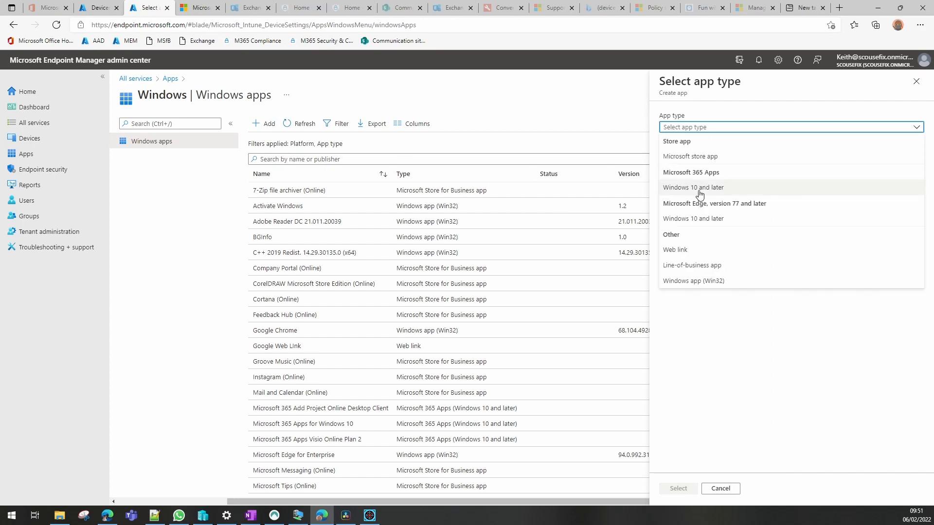
left_click(693, 187)
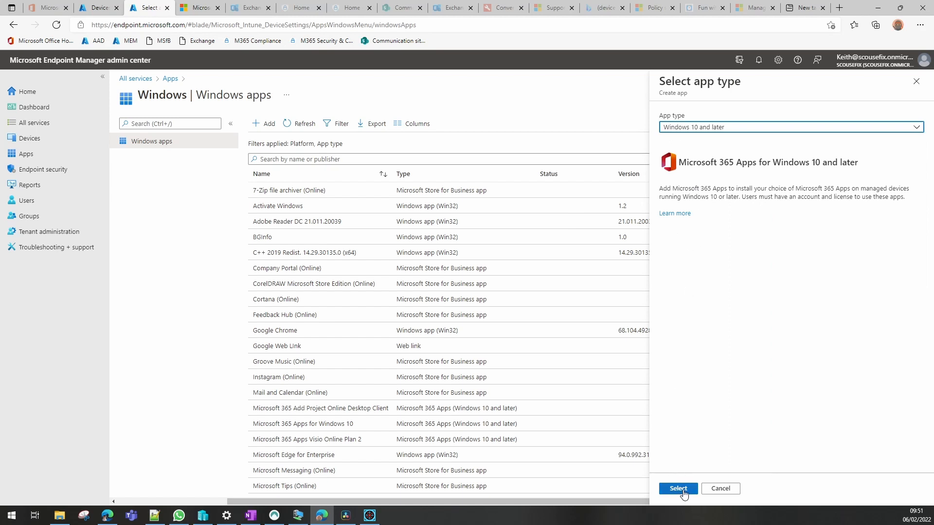
left_click(678, 488)
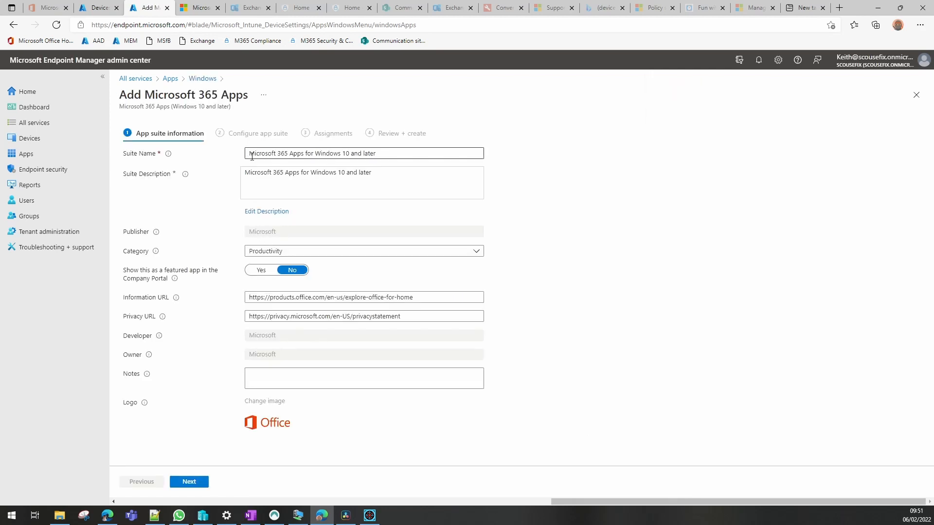
Prefix the suite name with 'YouTube' and continue to Configure app suite.
type("You")
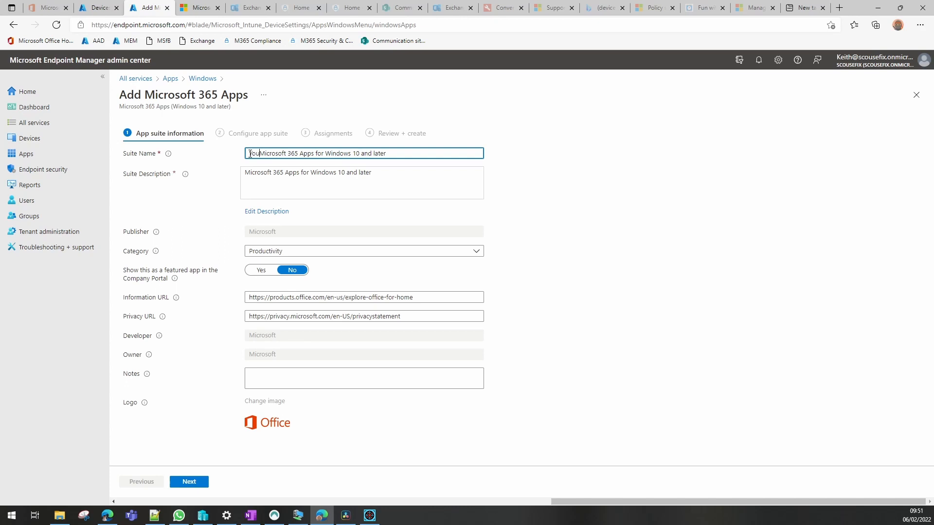
type("YouTube")
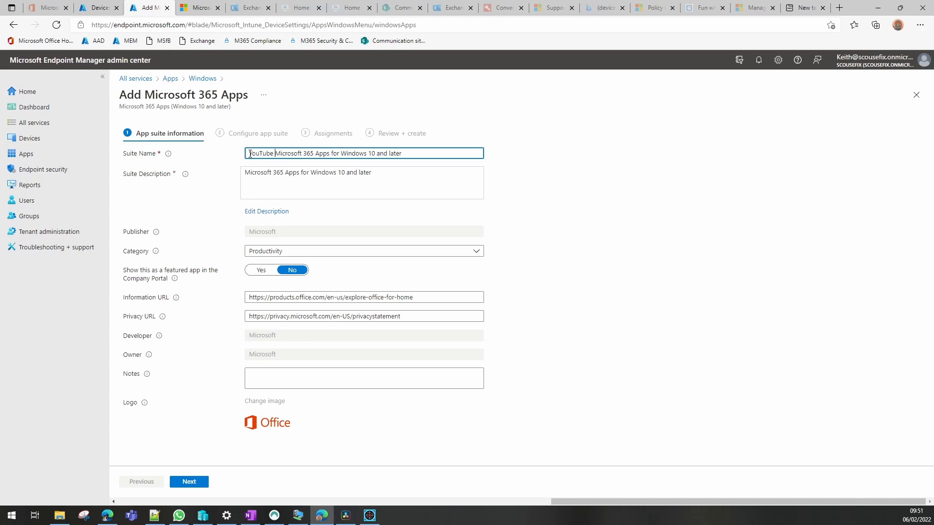
mouse_move(302, 187)
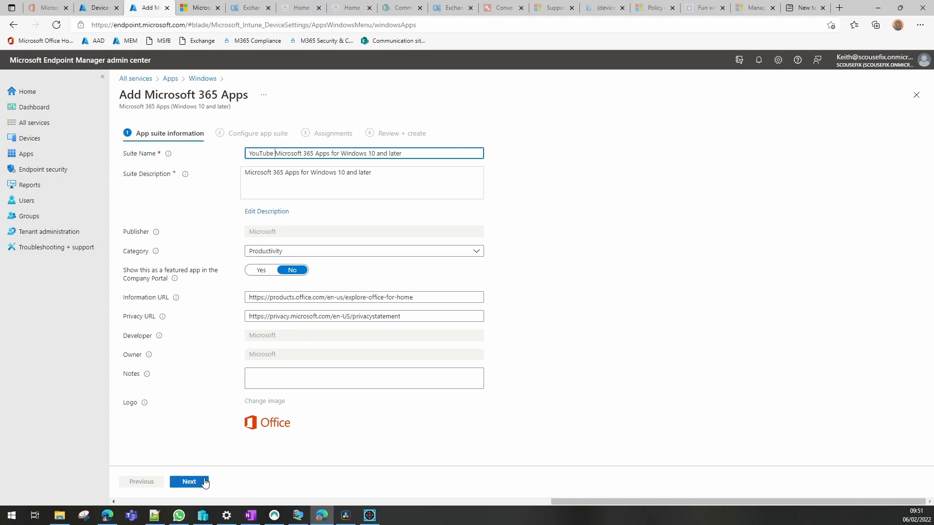
left_click(188, 482)
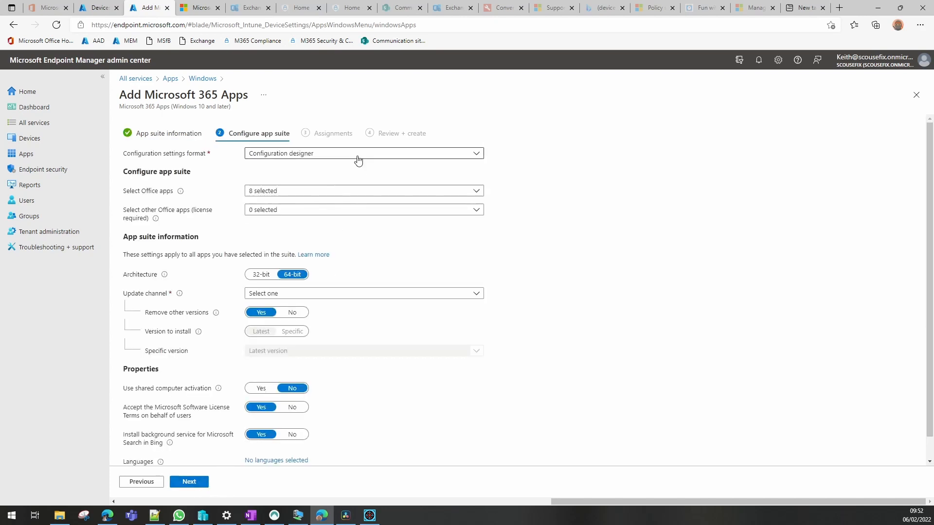
mouse_move(309, 181)
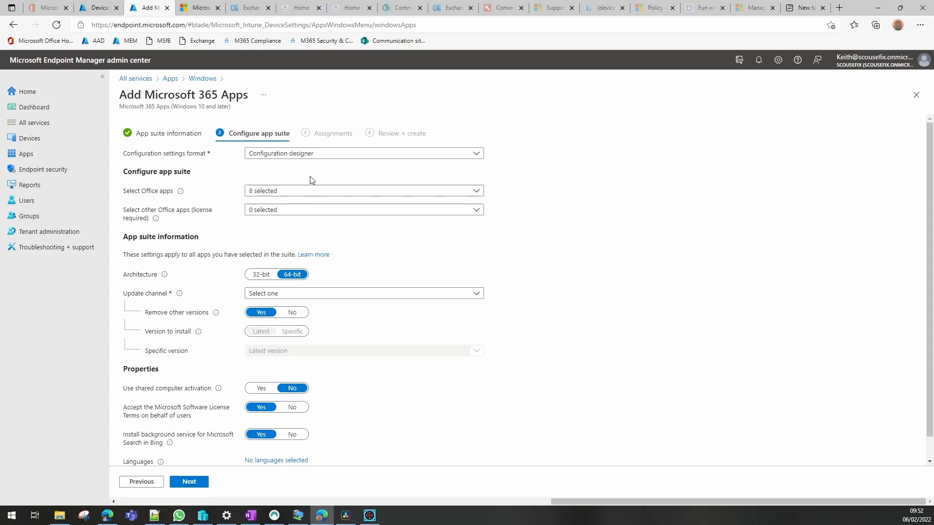
Try the XML data format, then return to the Configuration designer format.
left_click(363, 153)
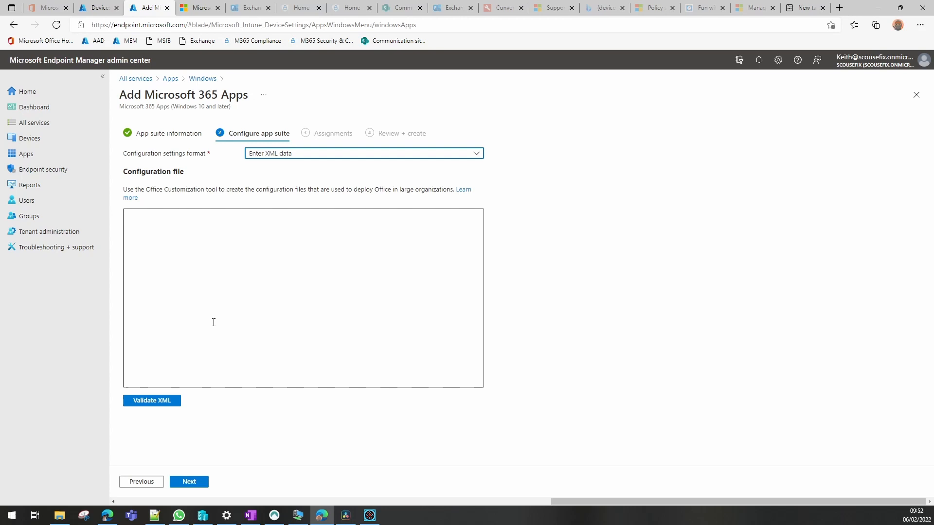
left_click(362, 152)
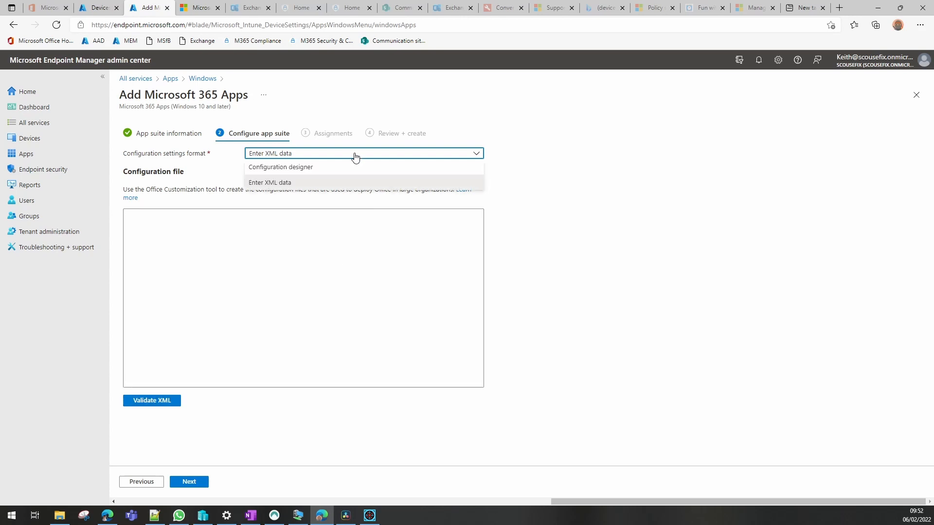
left_click(280, 167)
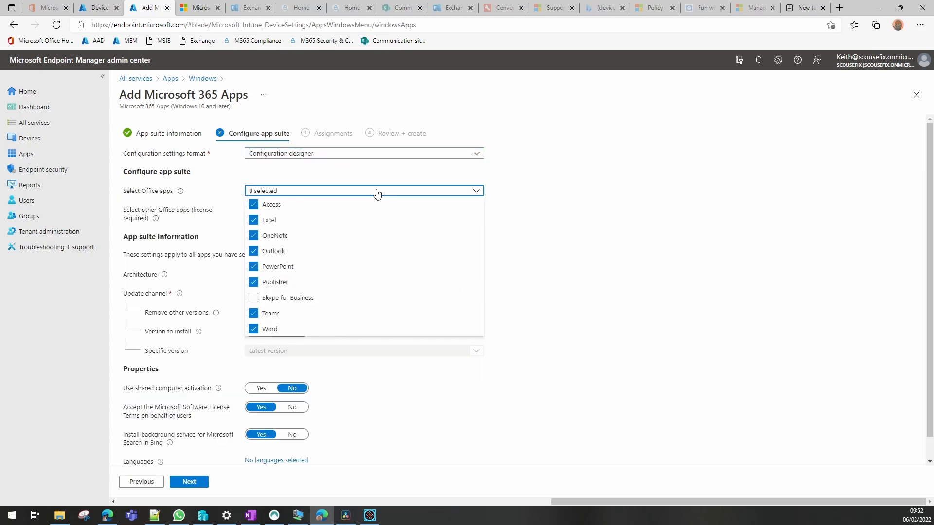
mouse_move(270, 220)
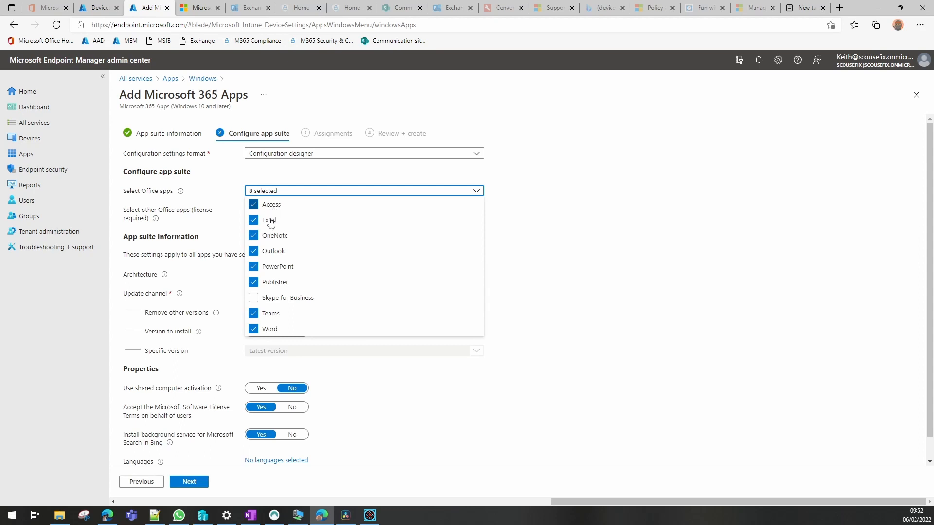
mouse_move(265, 333)
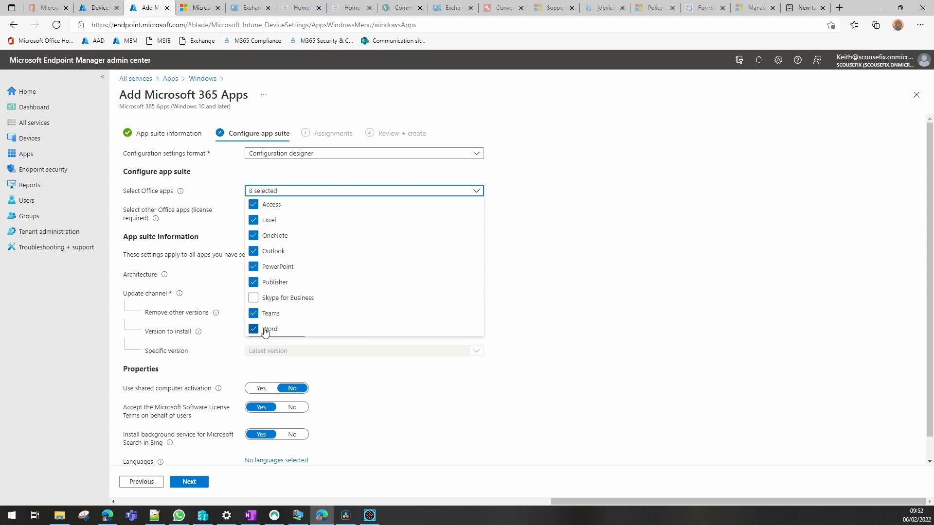
Leave extra licensed apps unselected and set the Office architecture to 64-bit.
left_click(363, 210)
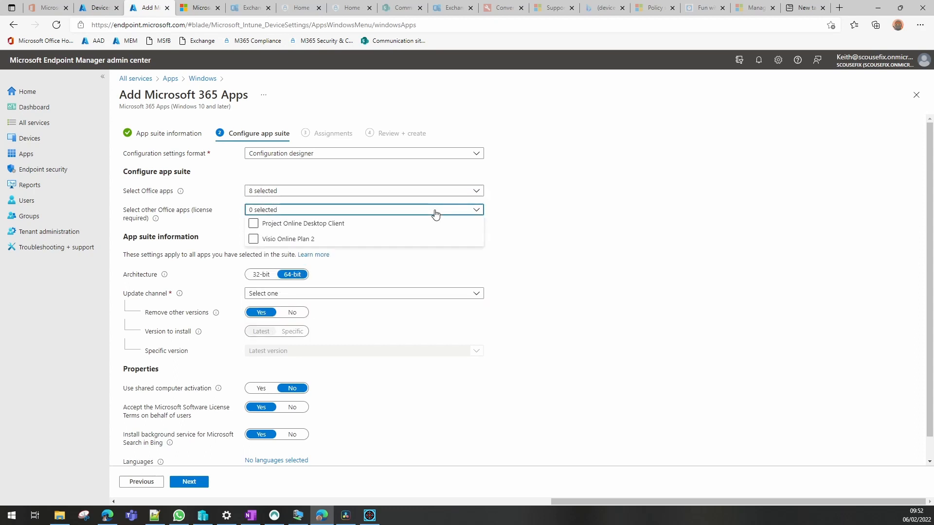
left_click(253, 223)
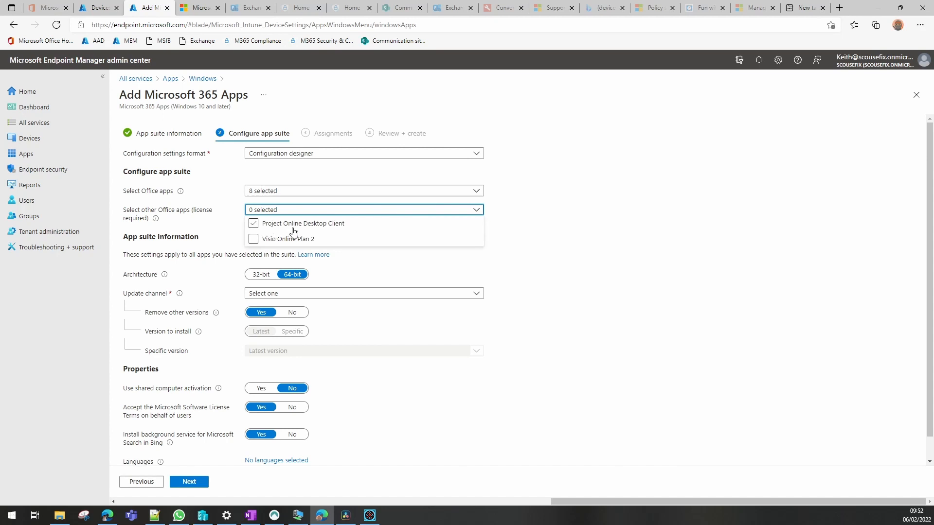
left_click(253, 224)
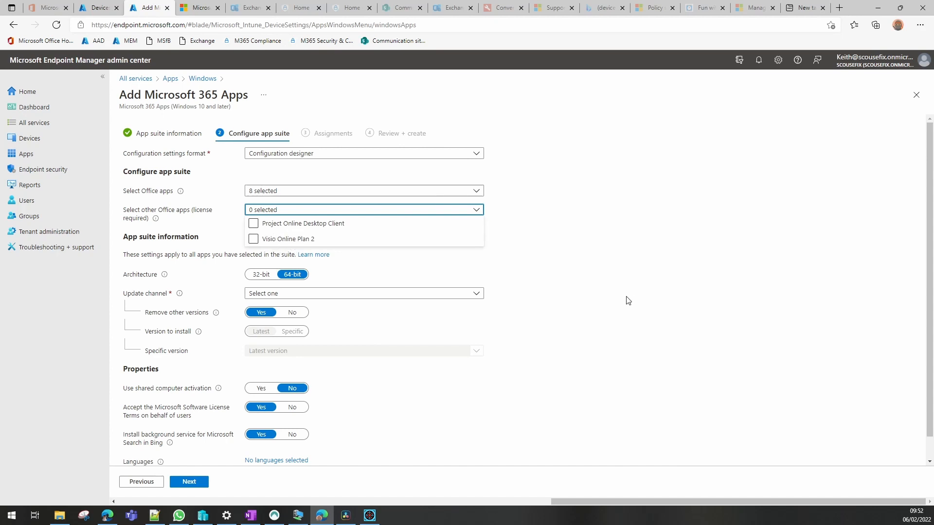
left_click(370, 286)
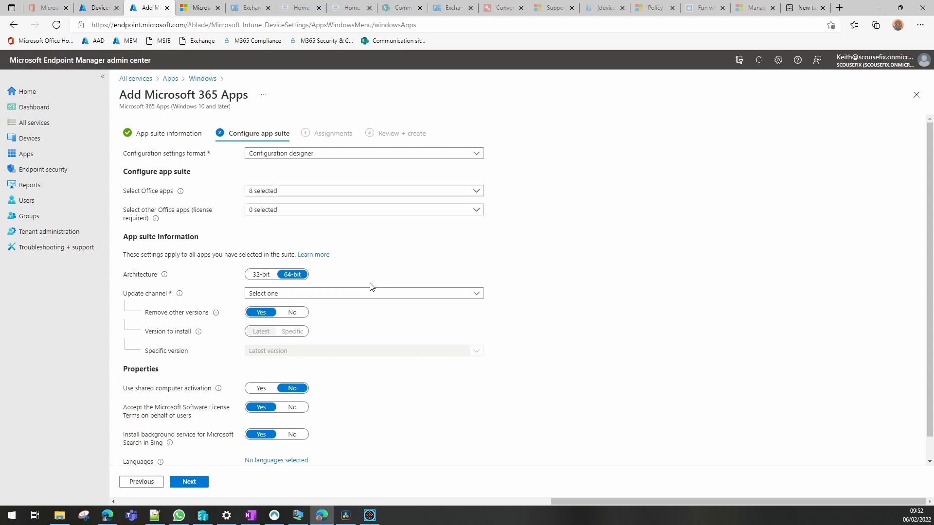
mouse_move(293, 281)
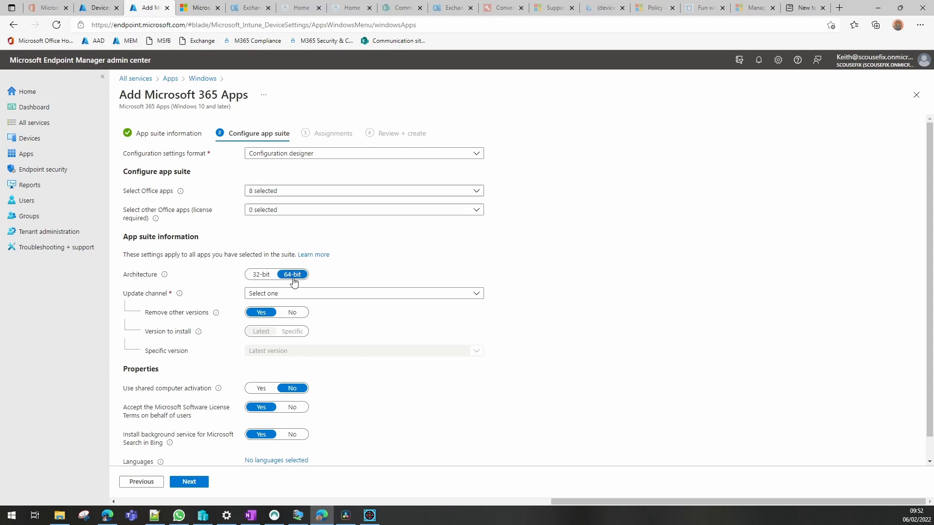
Set the update channel to Monthly Enterprise Channel and keep the latest version.
scroll("down", 3)
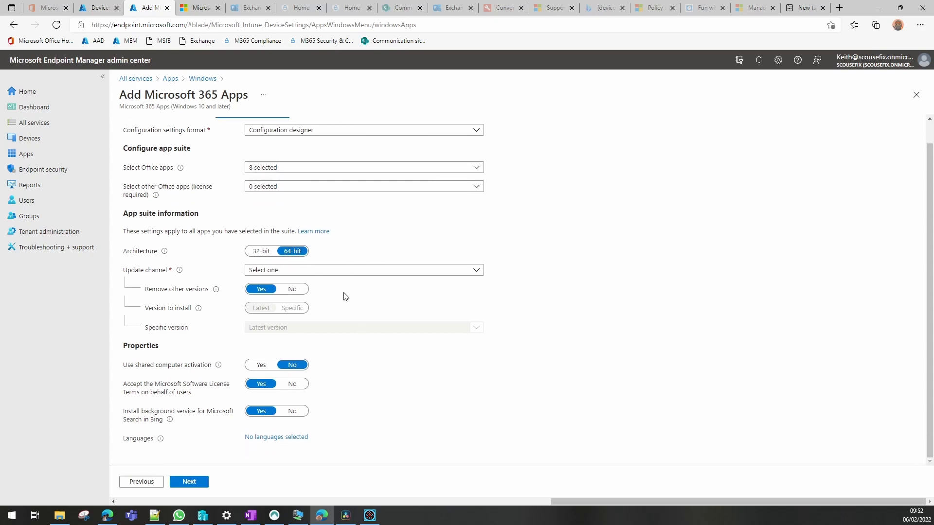
left_click(363, 270)
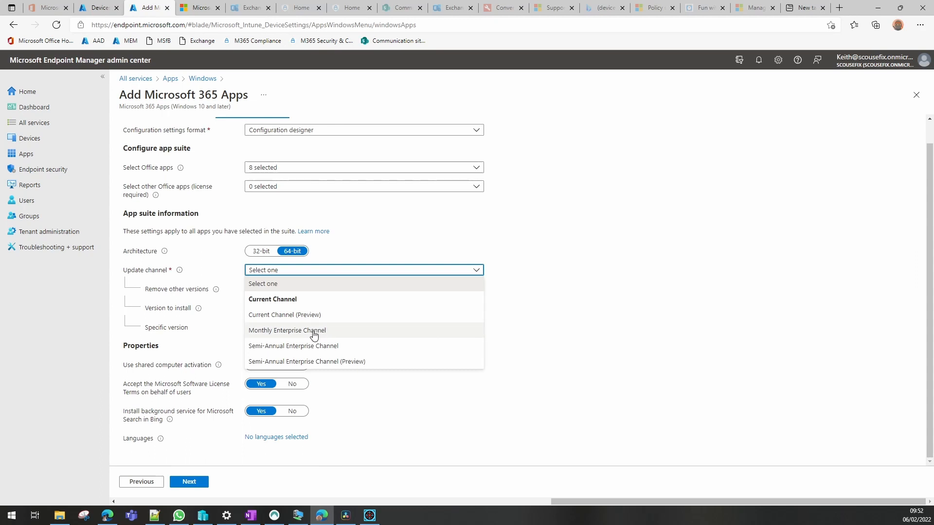
left_click(286, 329)
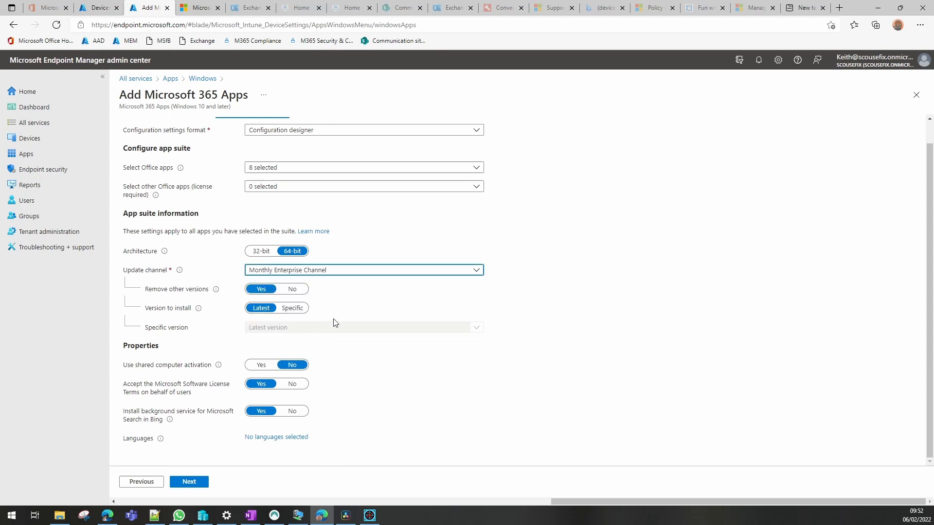
mouse_move(314, 307)
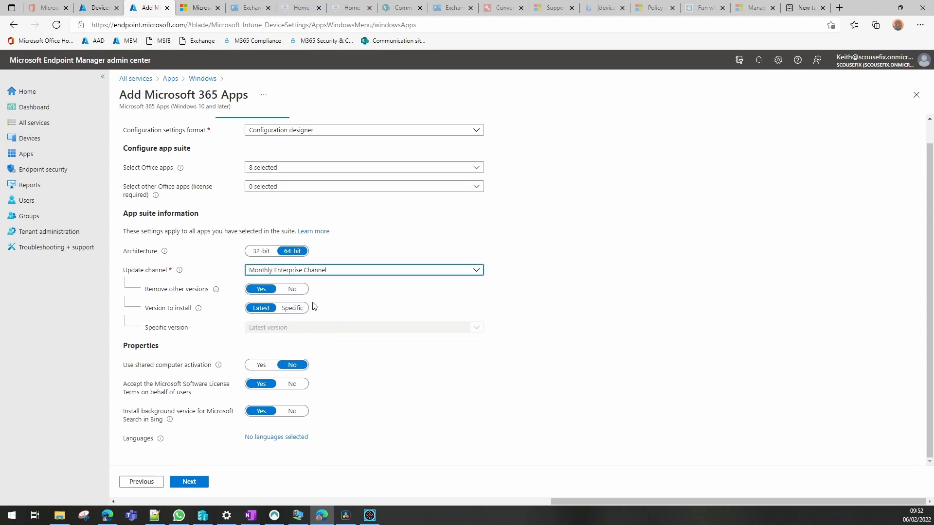
mouse_move(275, 295)
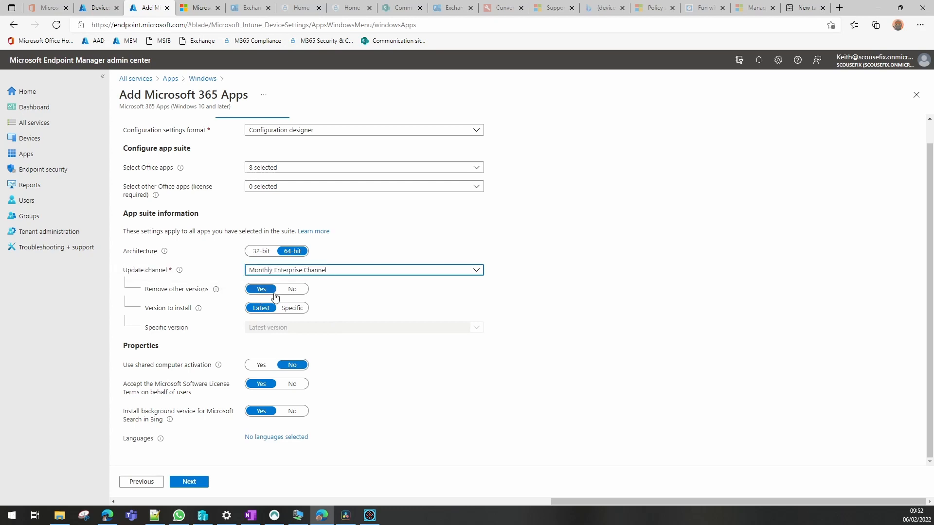
mouse_move(291, 314)
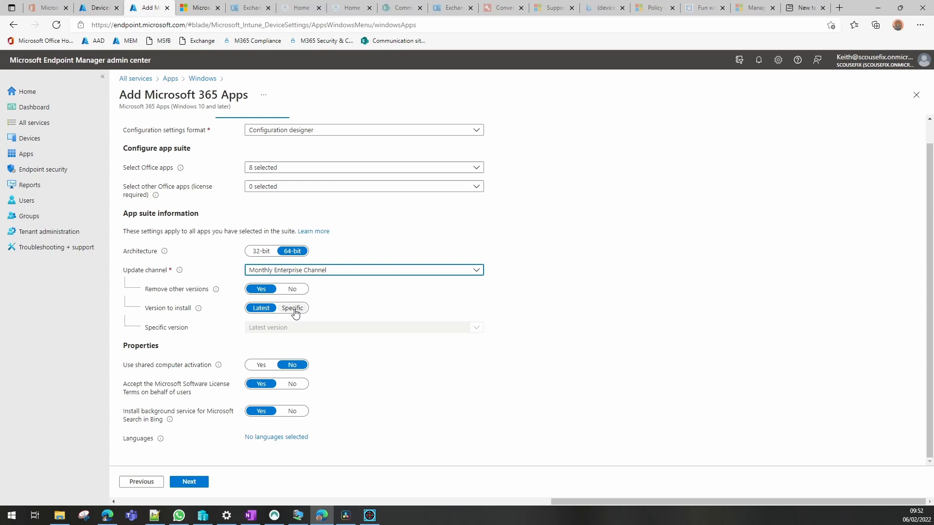
left_click(293, 309)
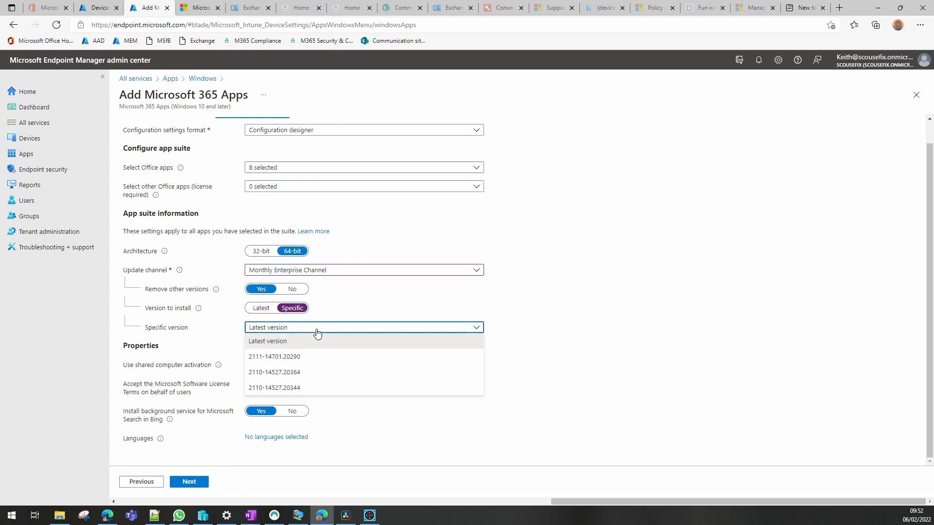
mouse_move(261, 312)
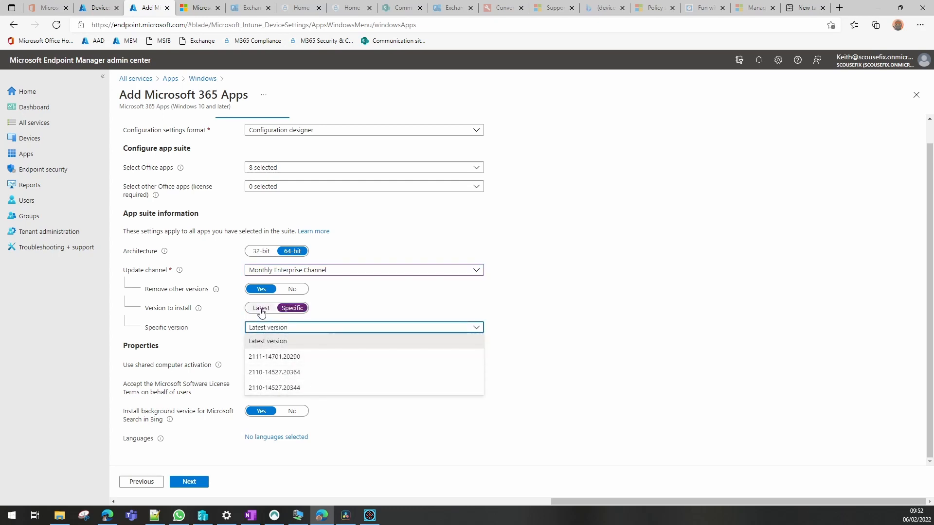
left_click(261, 308)
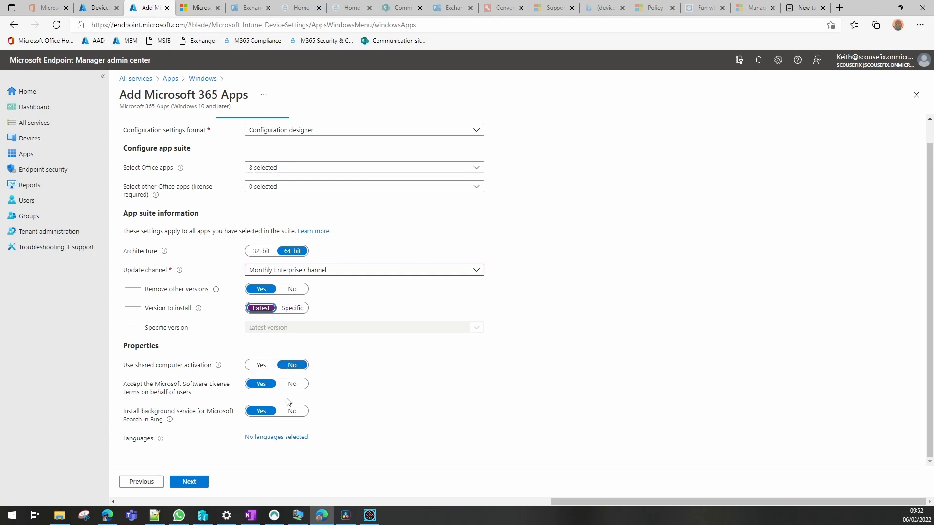
mouse_move(239, 421)
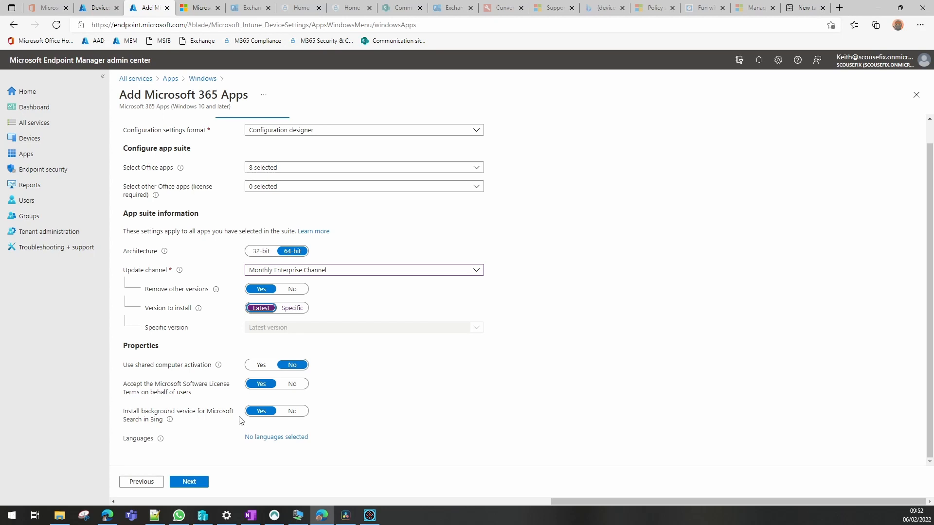
mouse_move(275, 437)
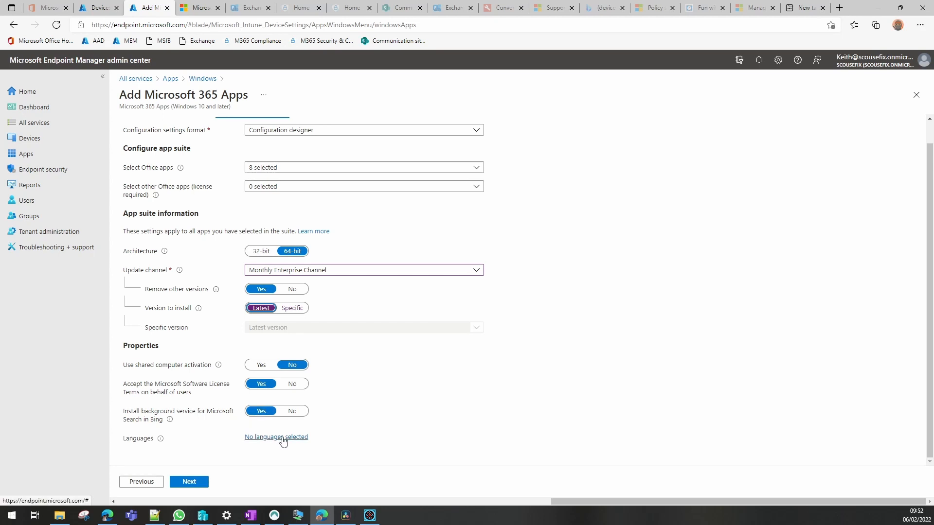
Review the languages list without adding any and continue to Assignments.
left_click(275, 437)
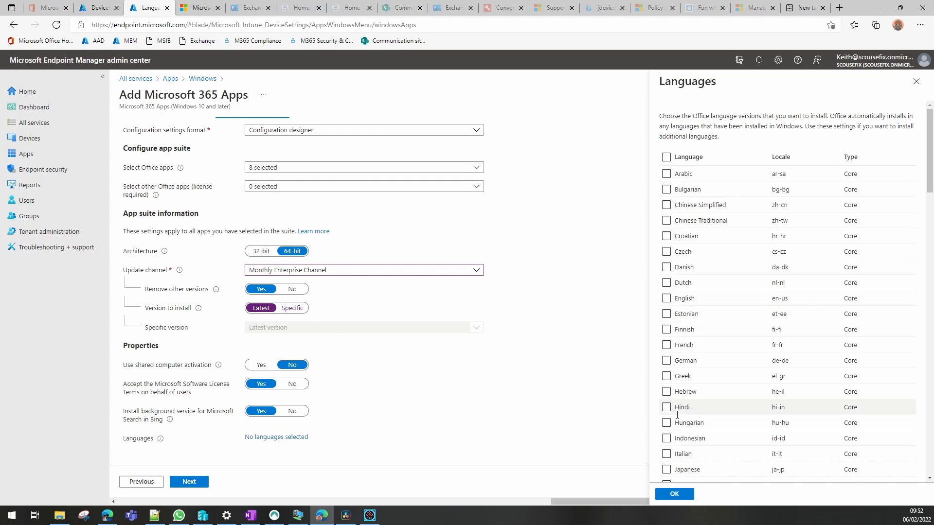
scroll("down", 3)
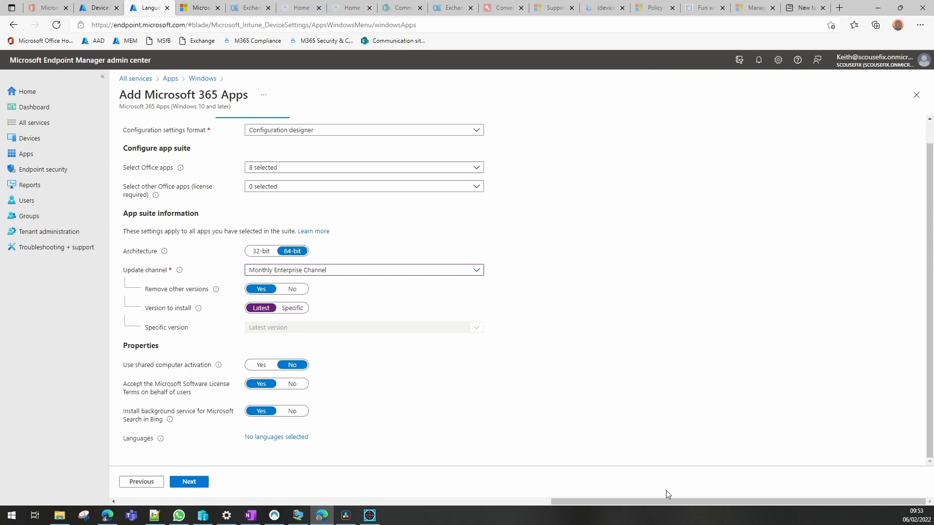
left_click(189, 482)
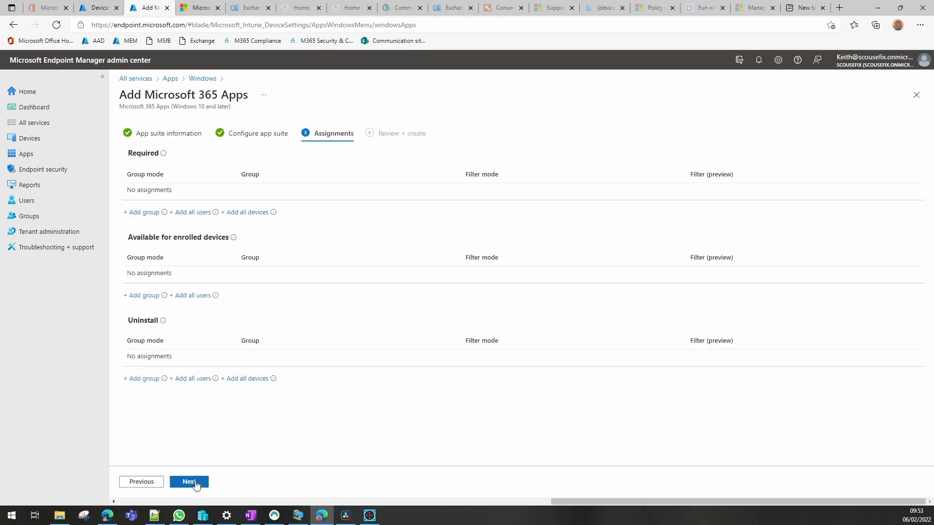
mouse_move(171, 246)
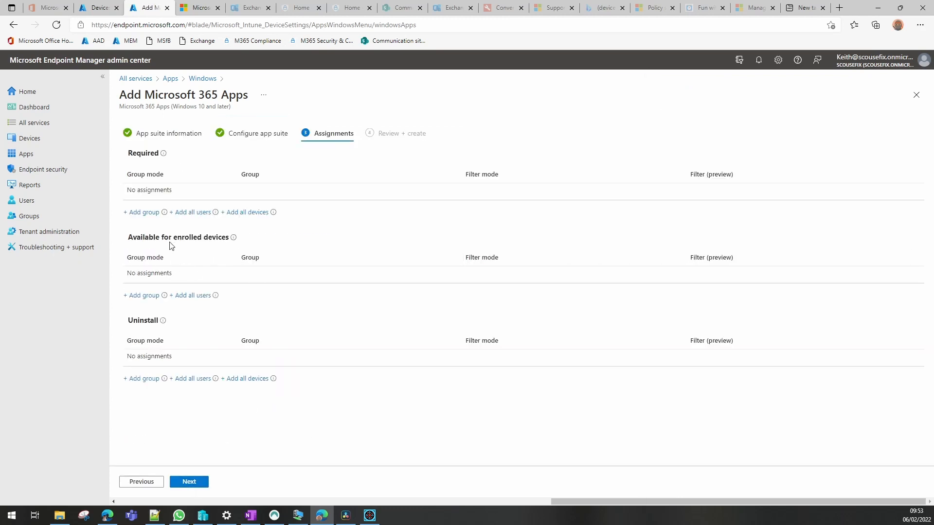
Add the YouTube Users group as the required assignment.
left_click(142, 212)
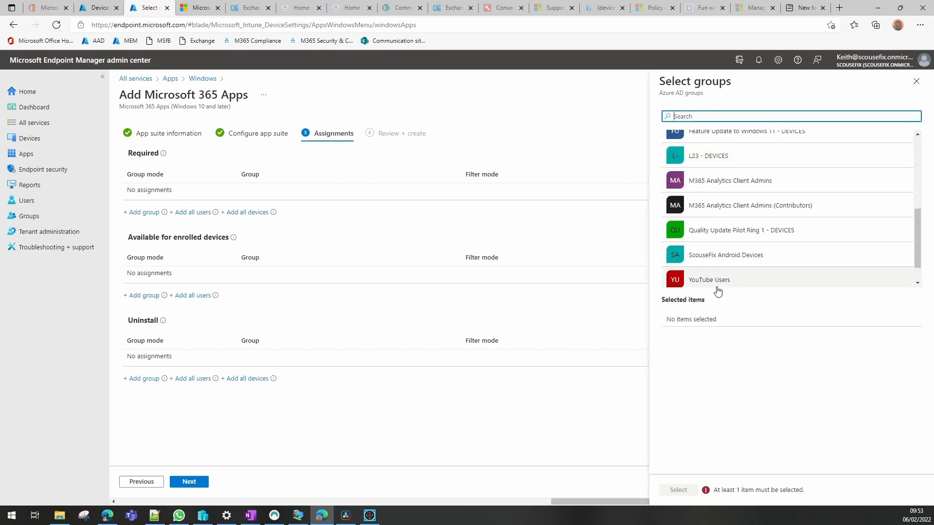
left_click(709, 280)
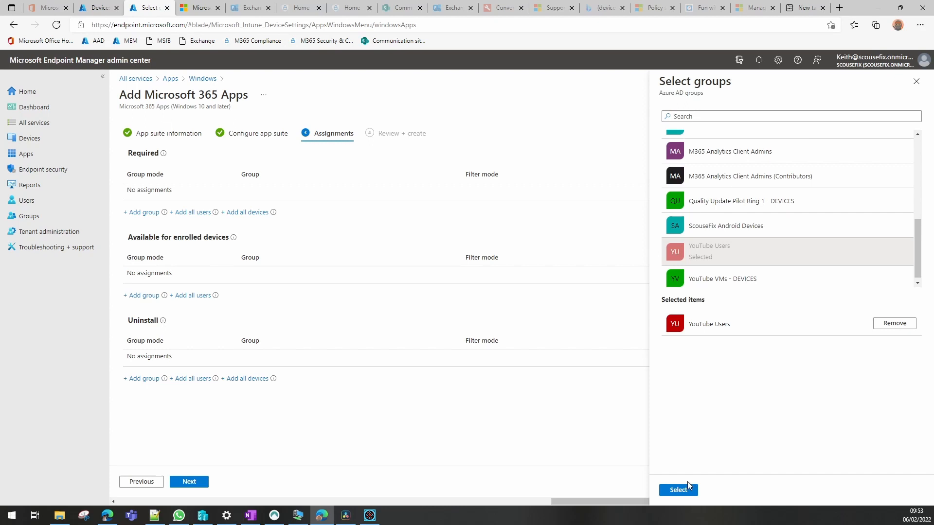
left_click(677, 489)
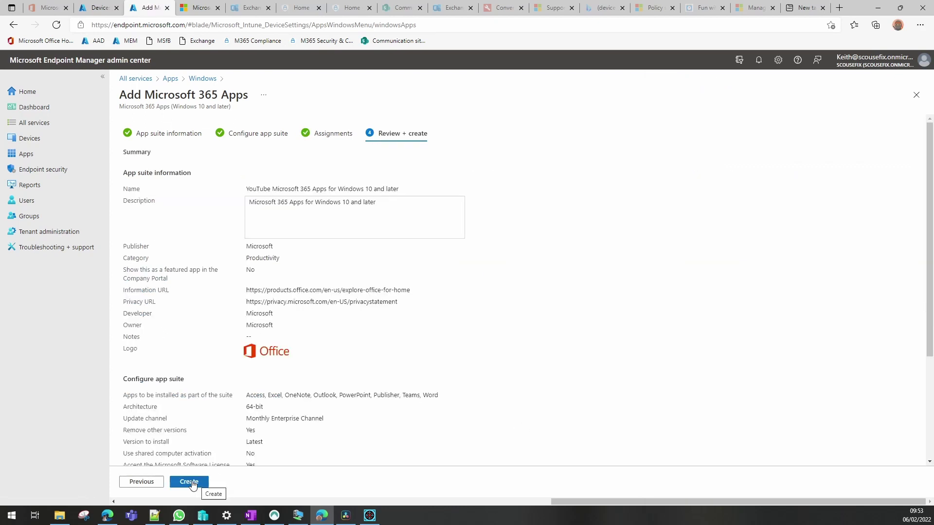
Create the YouTube Microsoft 365 Apps suite and switch to the virtual machine.
left_click(188, 481)
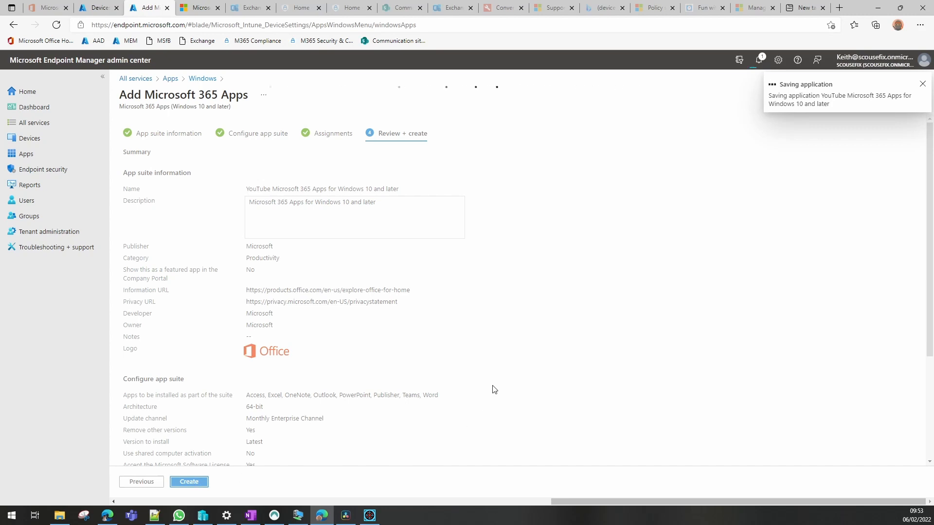
left_click(188, 481)
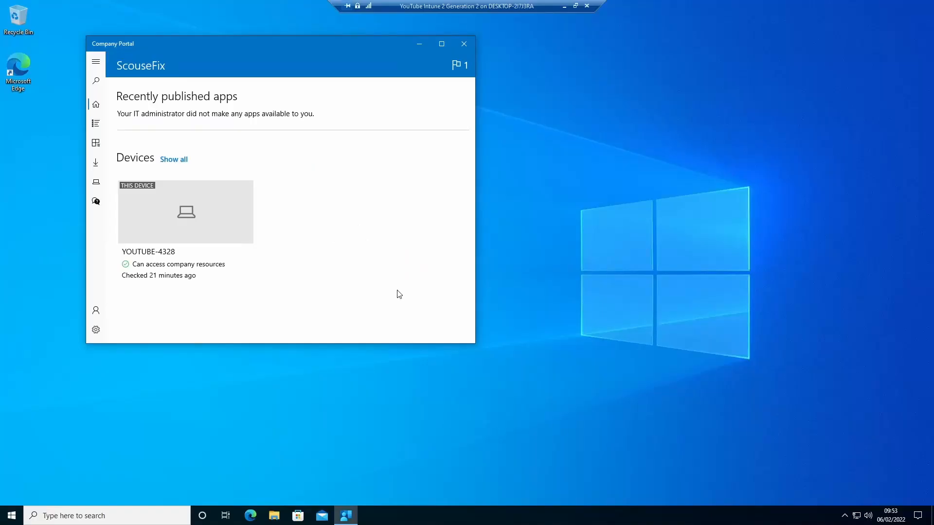
mouse_move(171, 254)
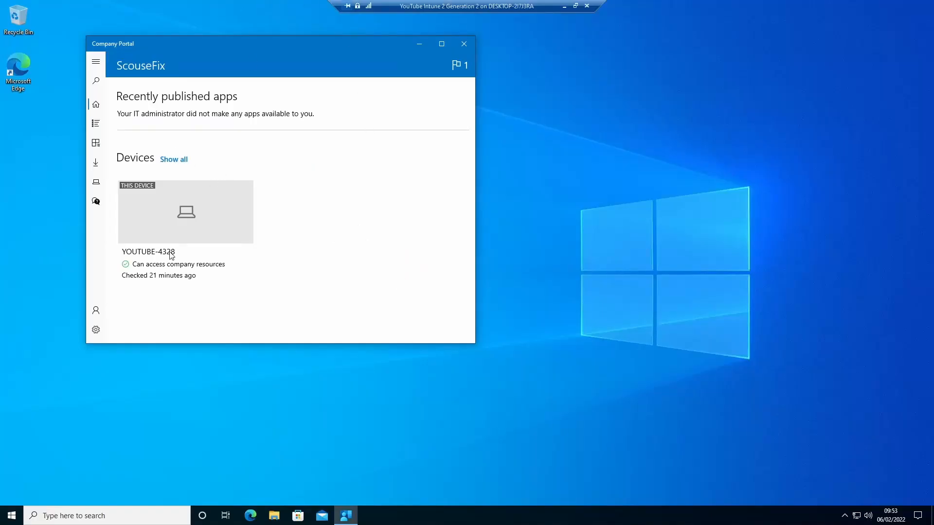
Sync the device from Company Portal settings and return to the portal home.
left_click(95, 330)
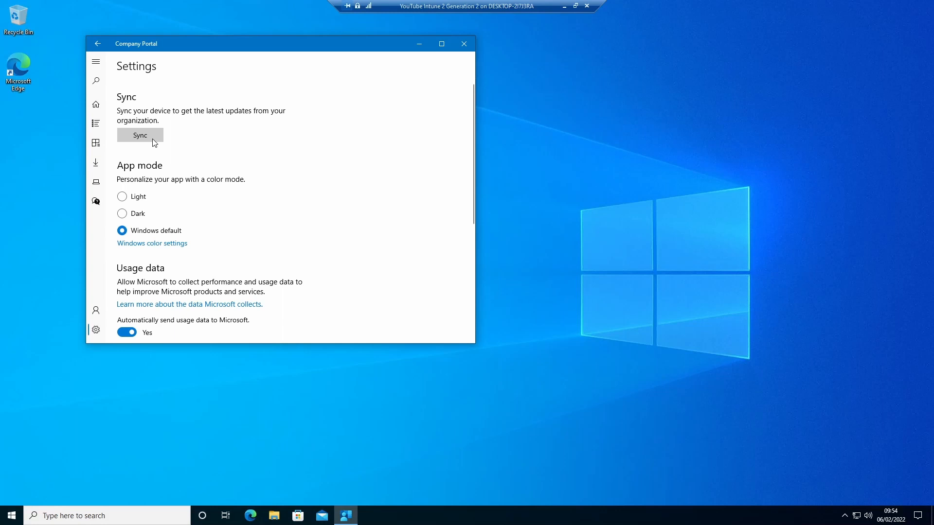
left_click(140, 135)
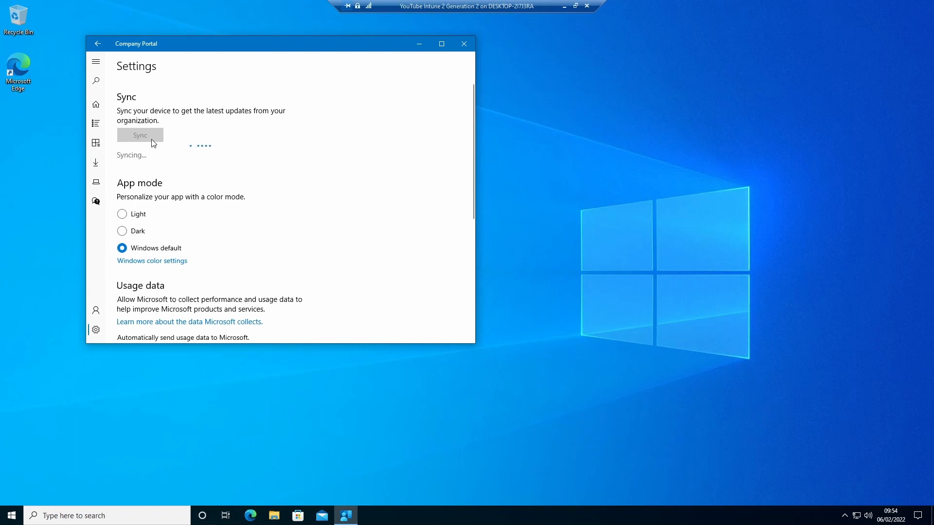
mouse_move(164, 192)
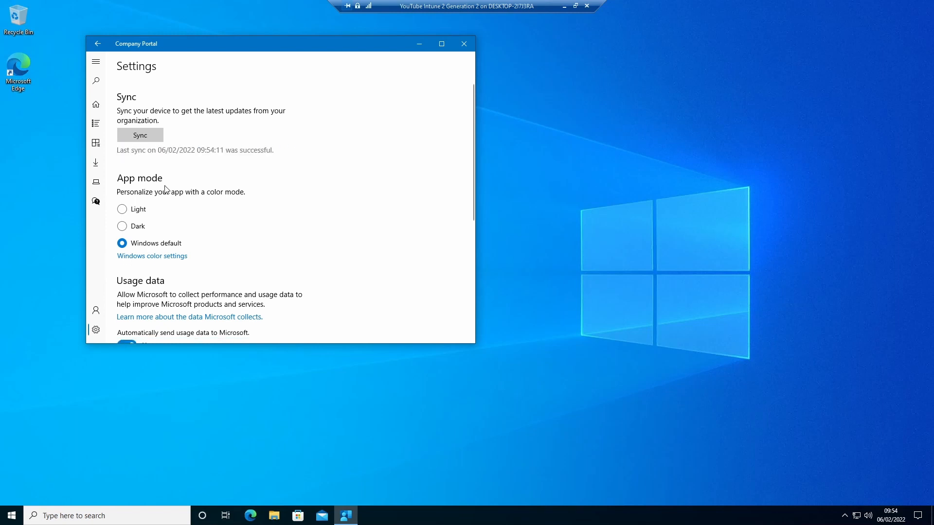
mouse_move(132, 157)
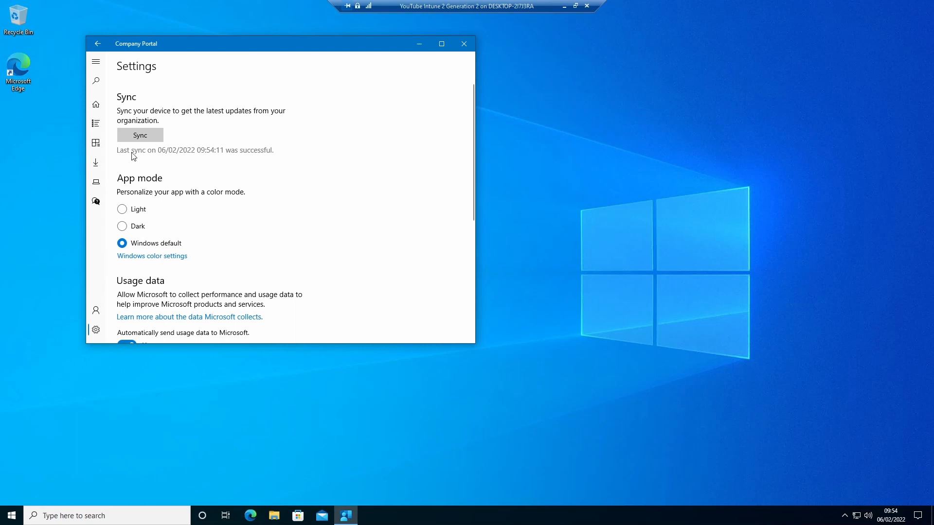
left_click(95, 104)
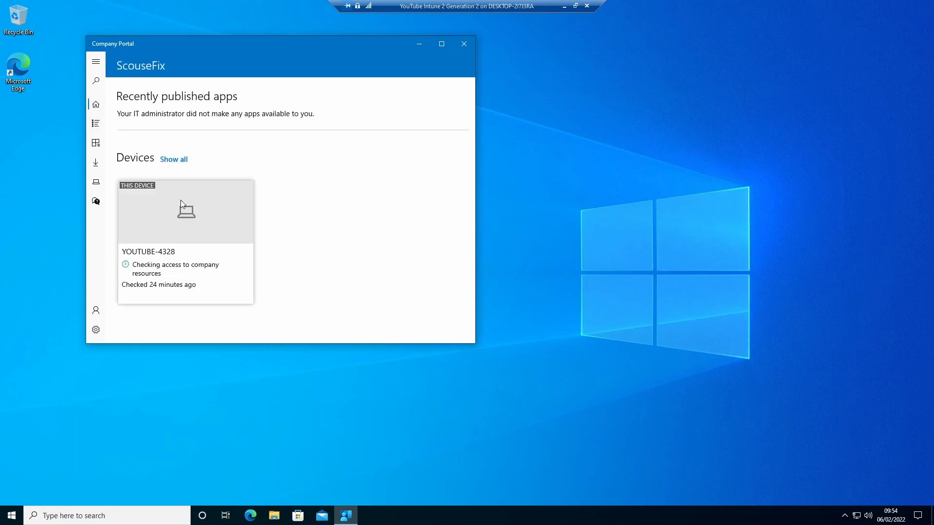
mouse_move(308, 174)
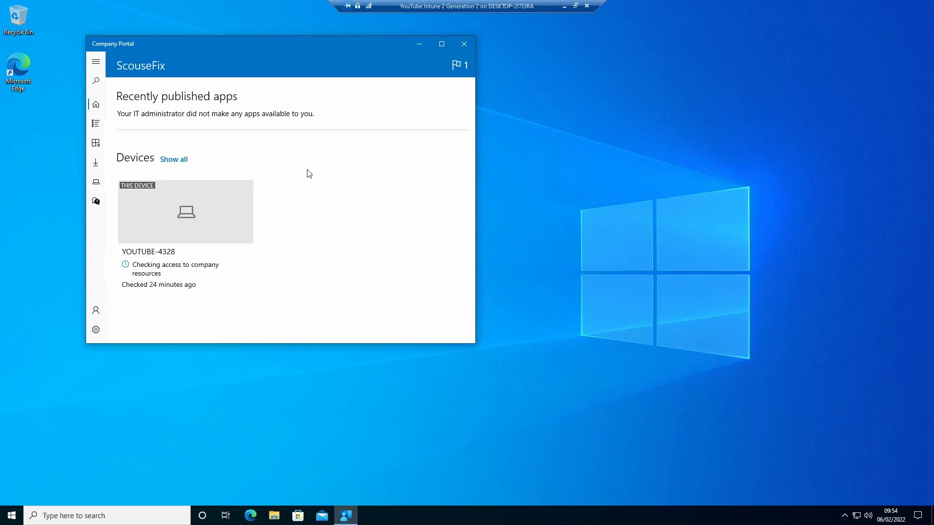
mouse_move(290, 174)
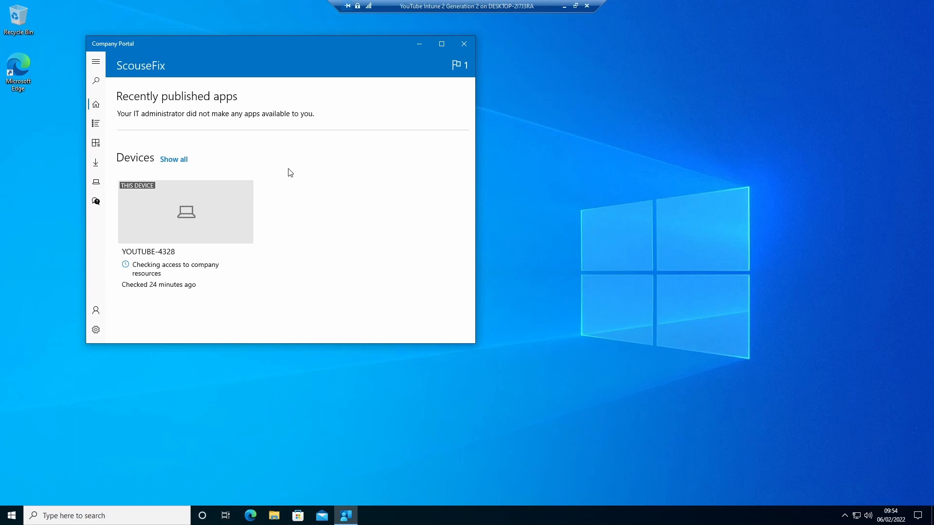
mouse_move(283, 181)
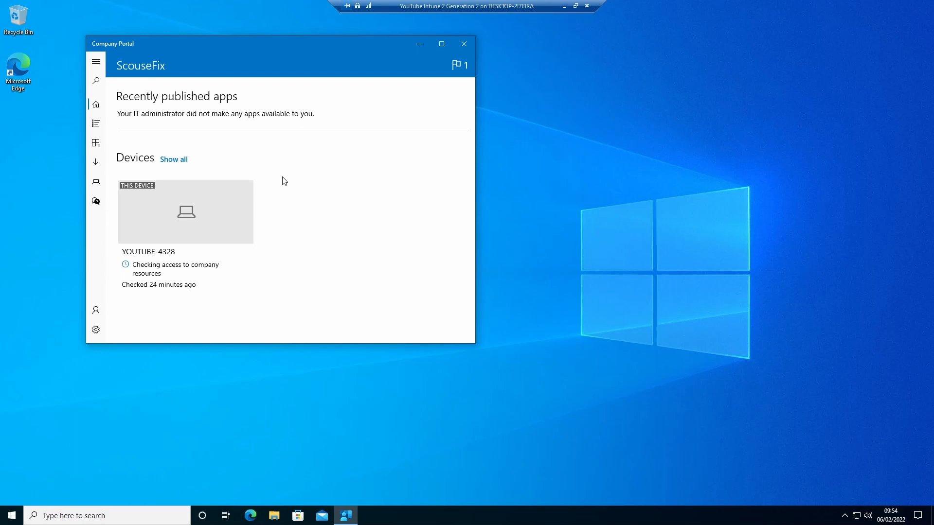
mouse_move(295, 216)
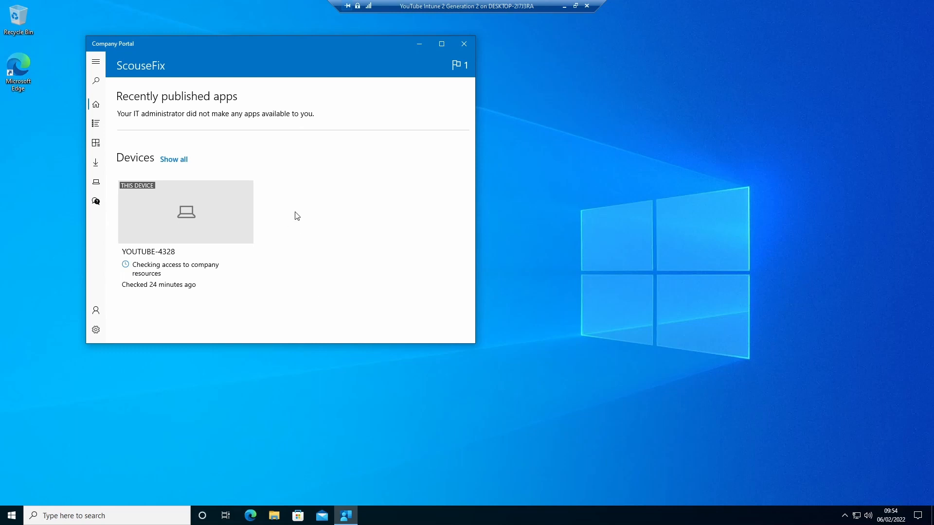
mouse_move(155, 112)
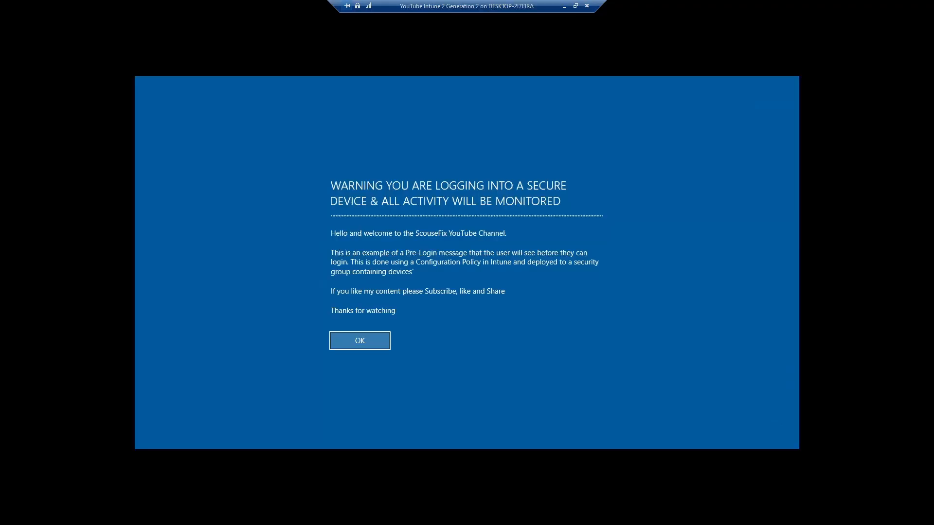
mouse_move(344, 202)
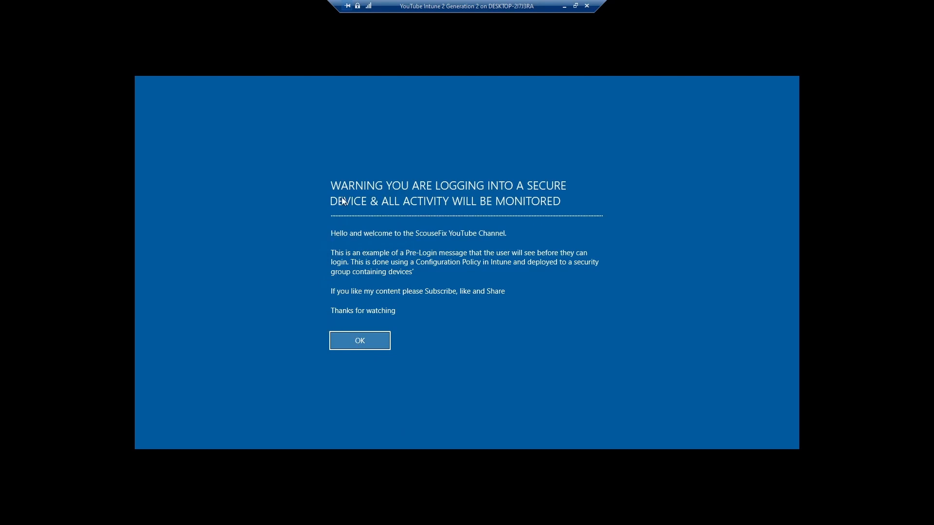
mouse_move(481, 181)
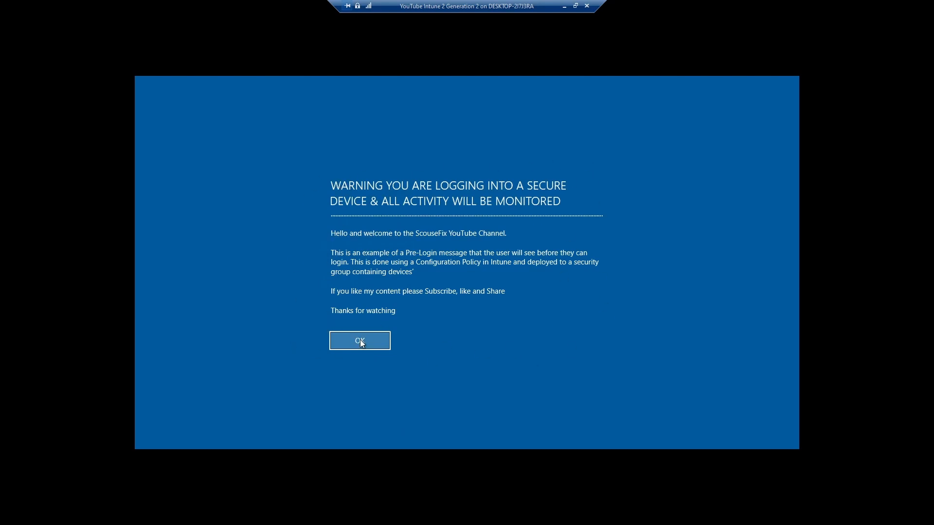
Acknowledge the pre-login warning and sign in with the password.
left_click(359, 341)
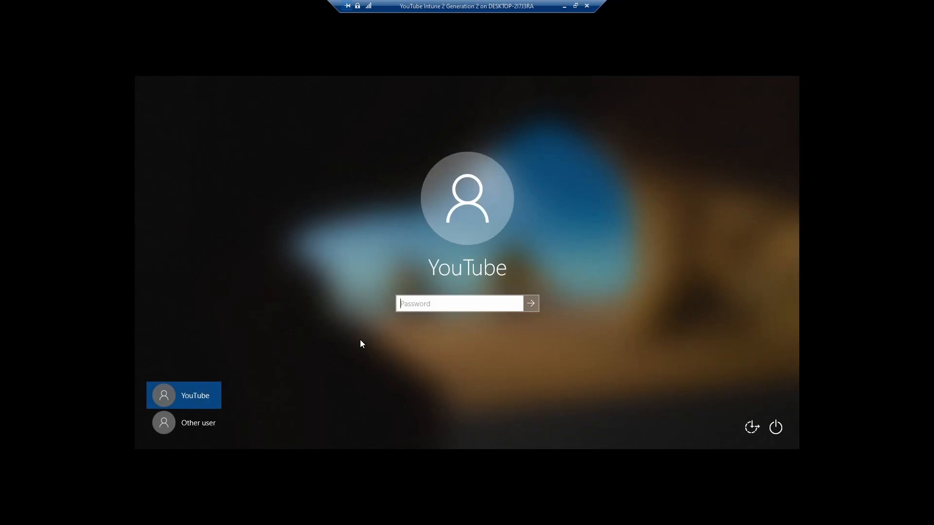
type("••")
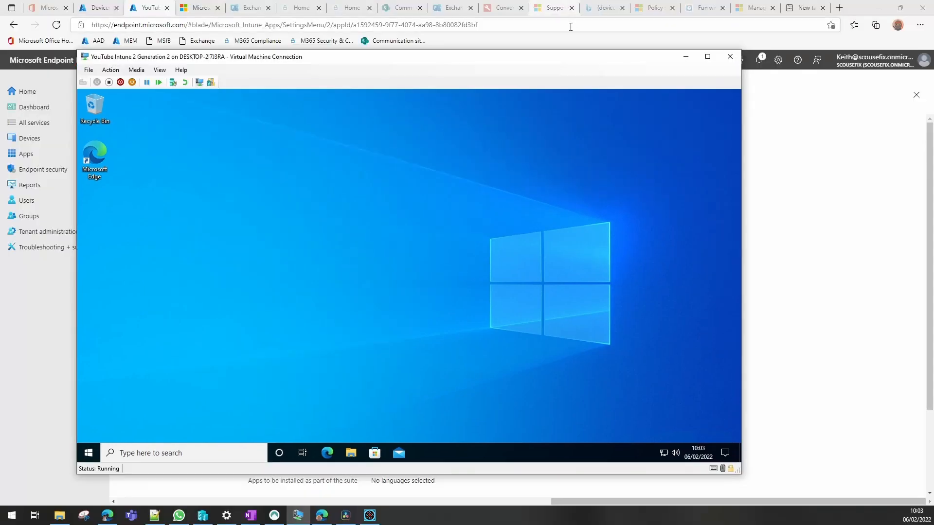
Open the YouTube Microsoft 365 Apps tile in Company Portal and start its installation.
left_click(707, 57)
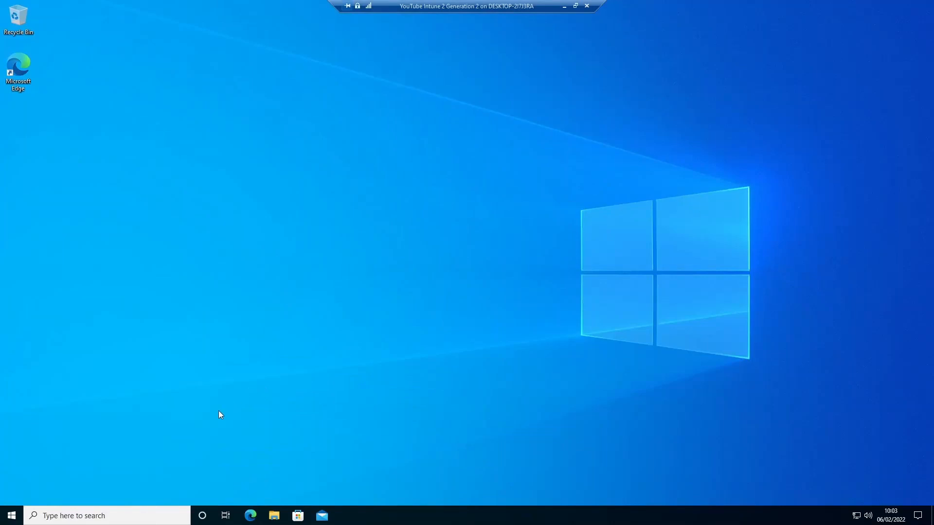
left_click(11, 515)
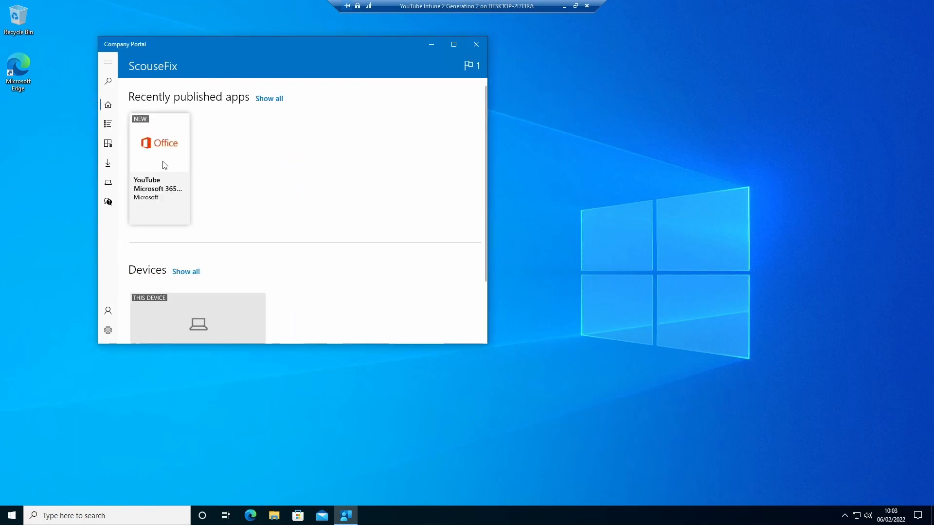
mouse_move(158, 155)
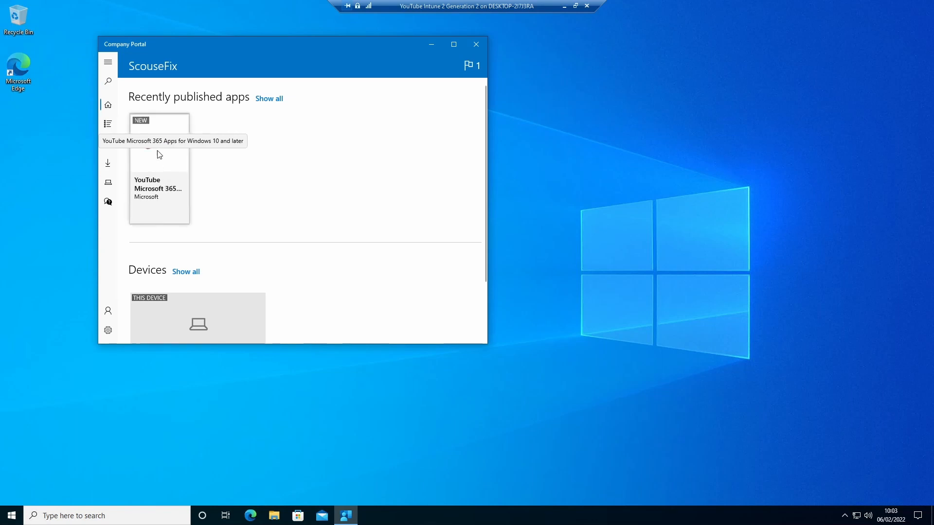
left_click(159, 184)
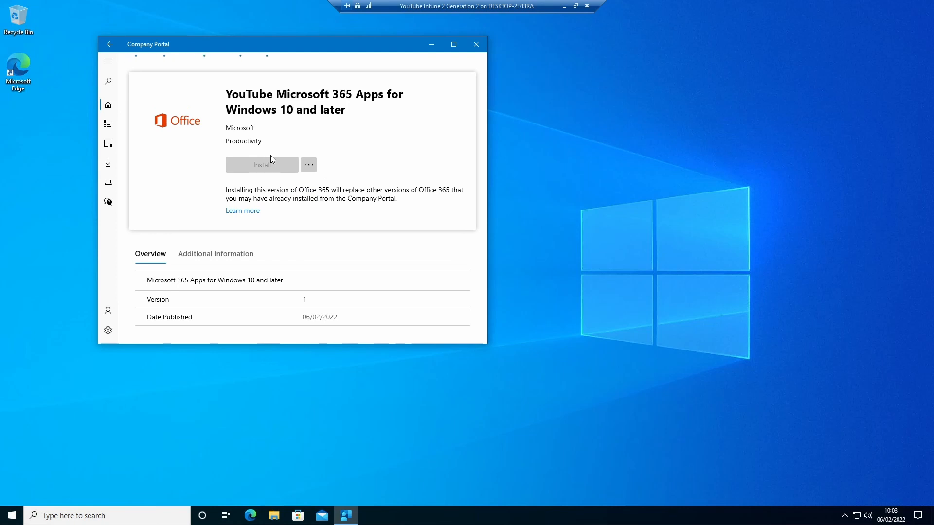
mouse_move(251, 166)
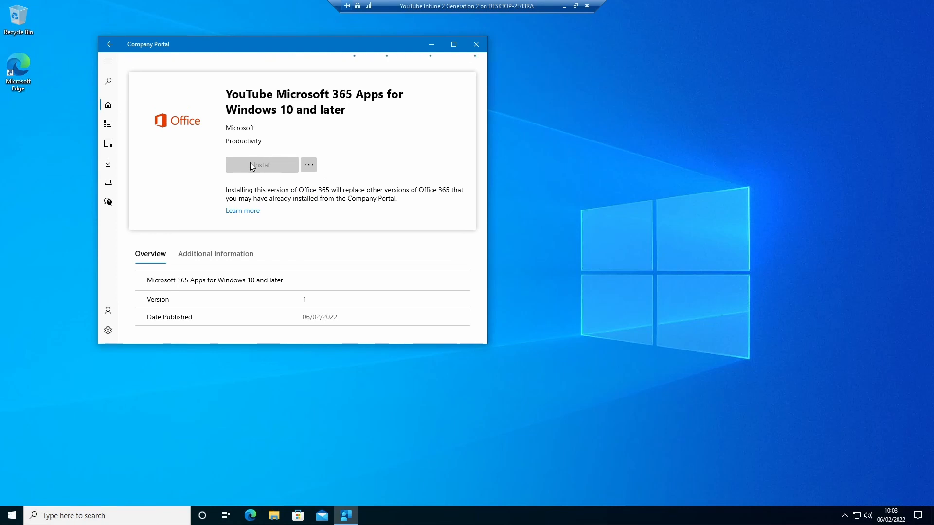
left_click(261, 165)
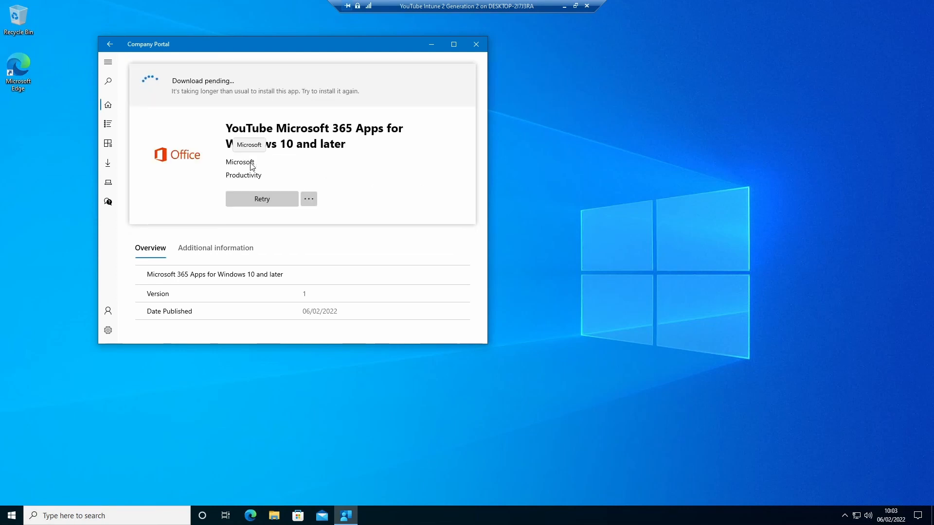
mouse_move(331, 207)
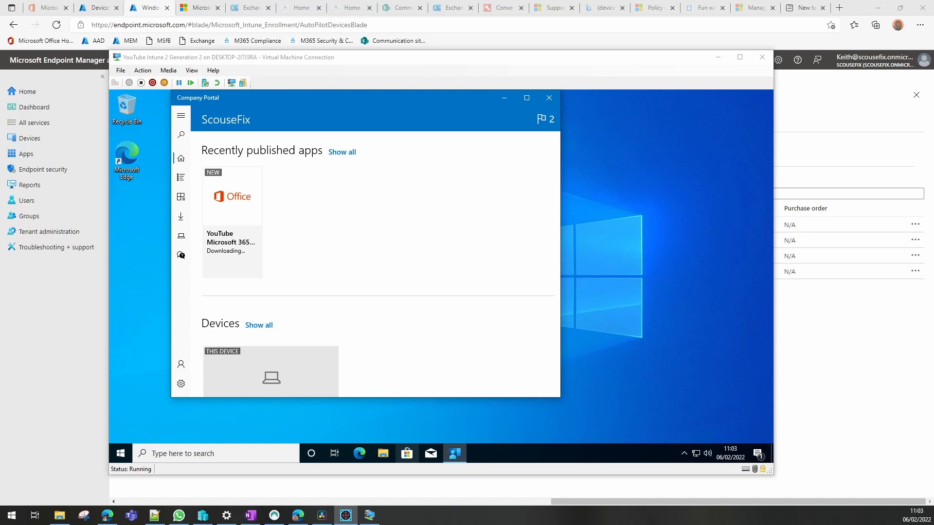
mouse_move(240, 263)
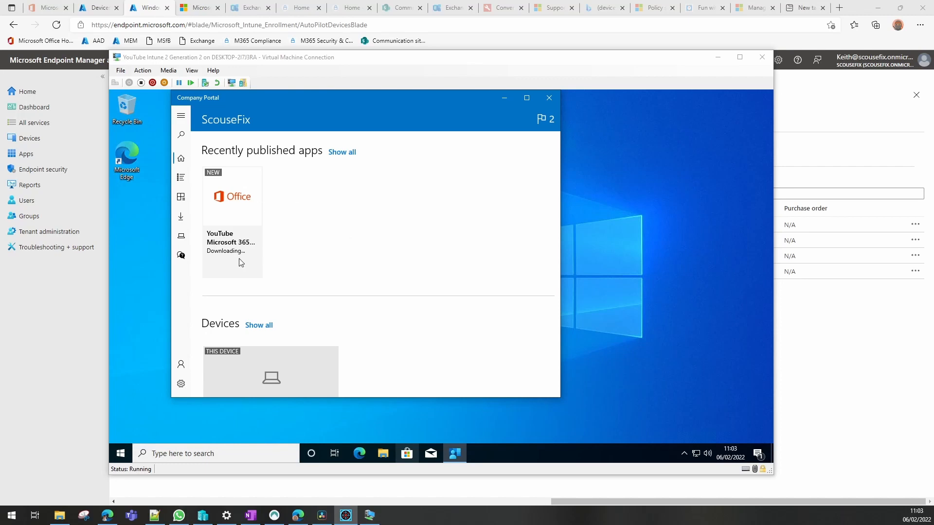
mouse_move(238, 260)
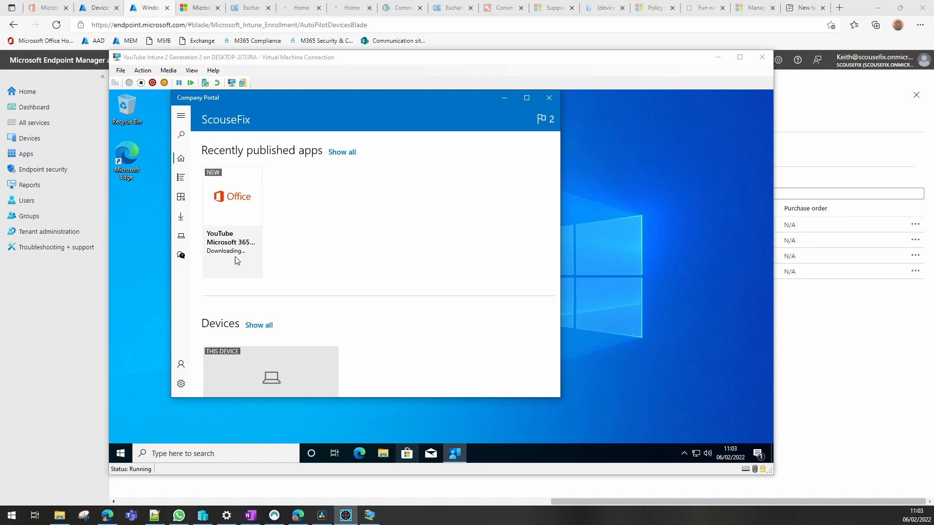
mouse_move(260, 257)
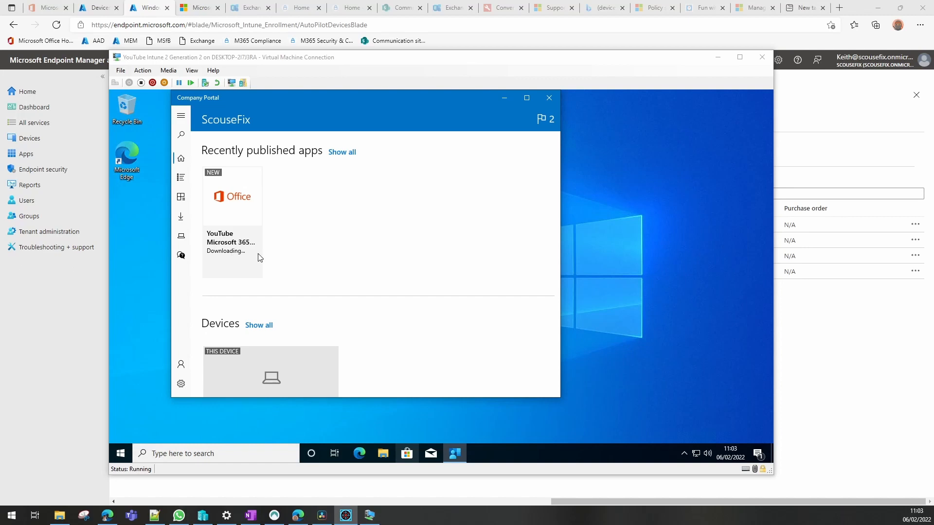
mouse_move(263, 257)
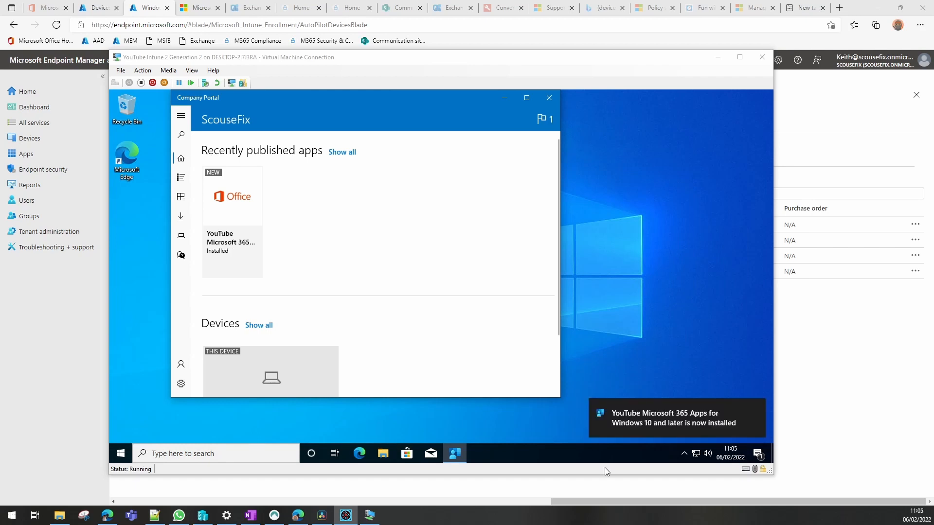
mouse_move(235, 264)
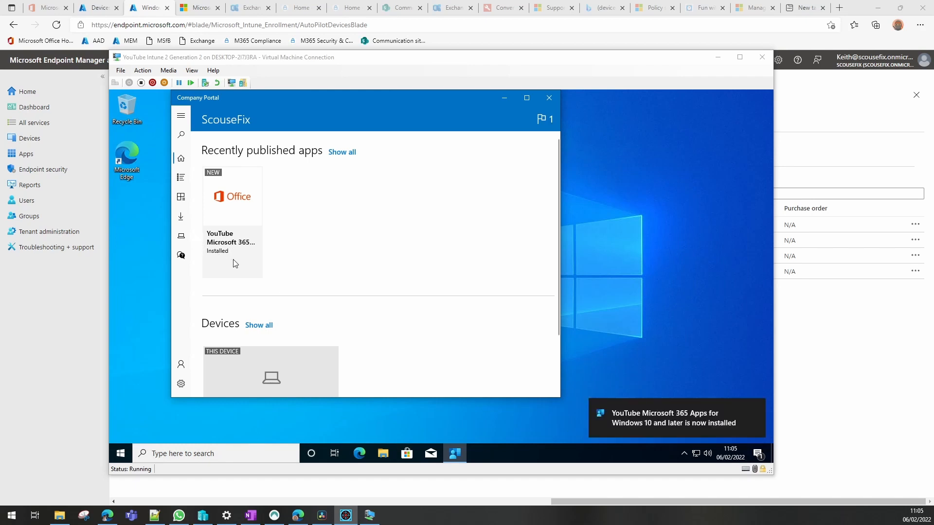
Launch Word from the Start menu's Recently added list and create a new blank document.
left_click(120, 453)
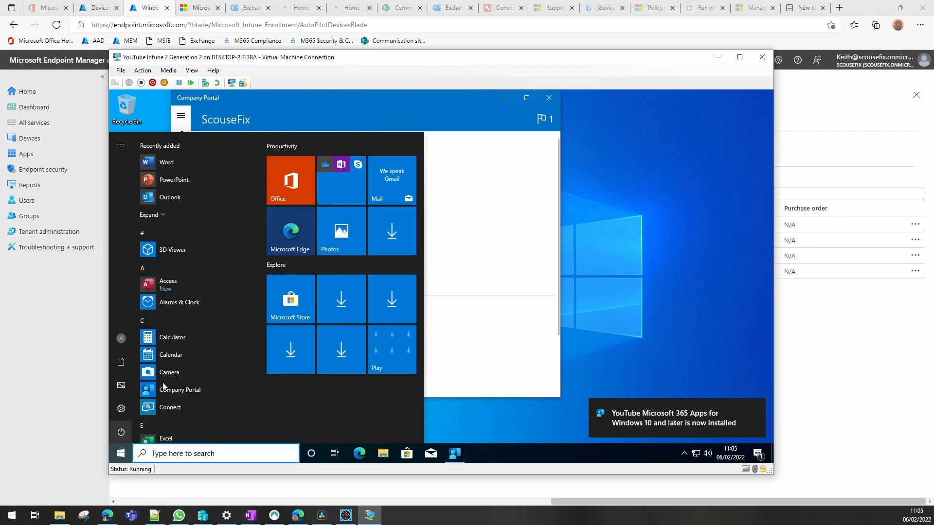
left_click(152, 215)
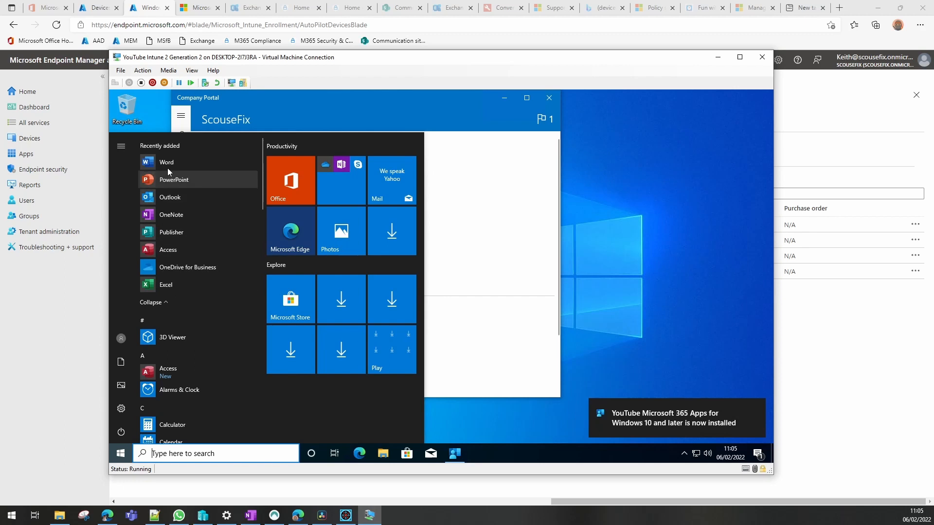
left_click(166, 162)
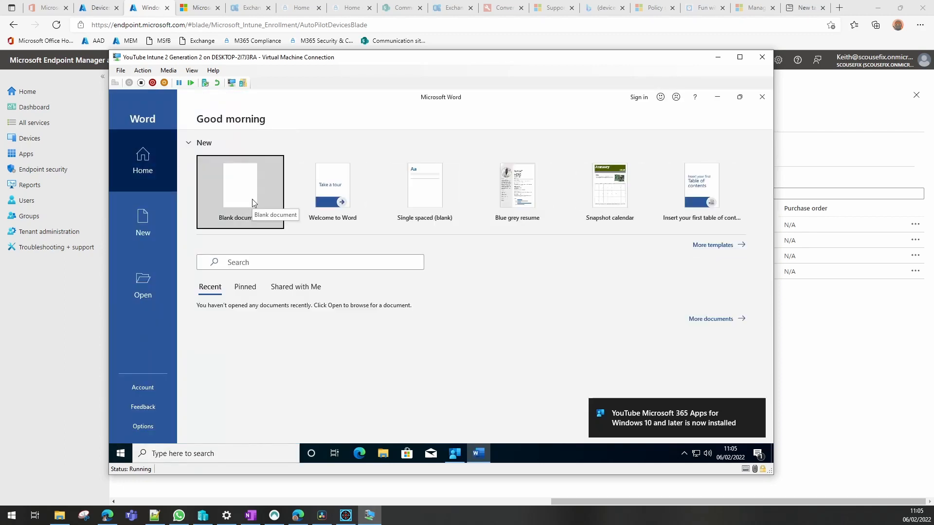
left_click(239, 192)
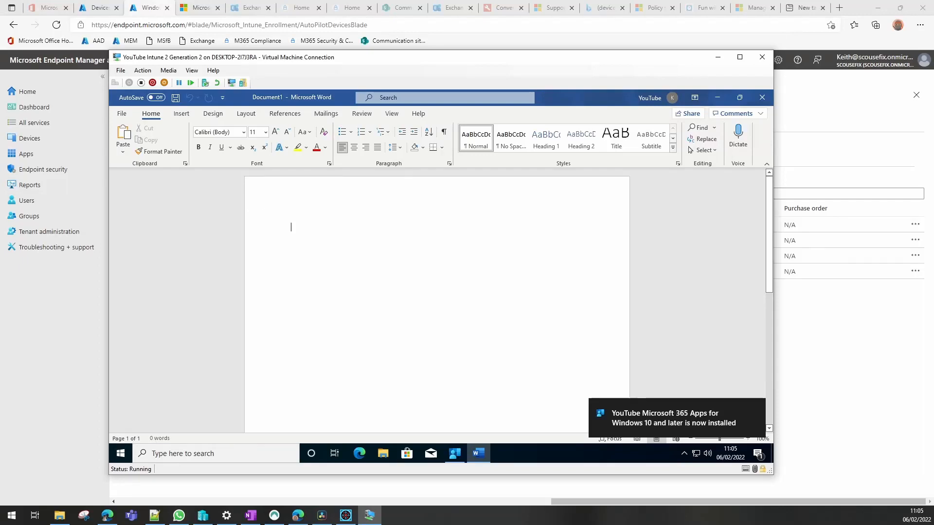